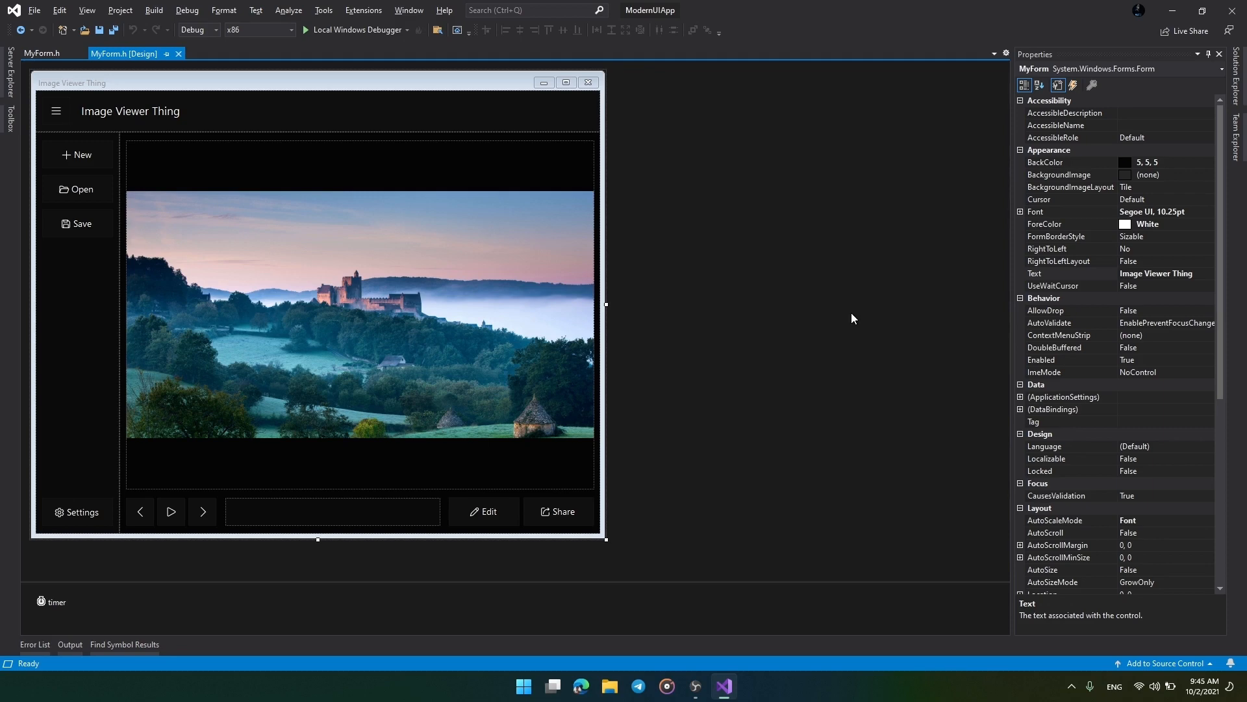
mouse_move(811, 360)
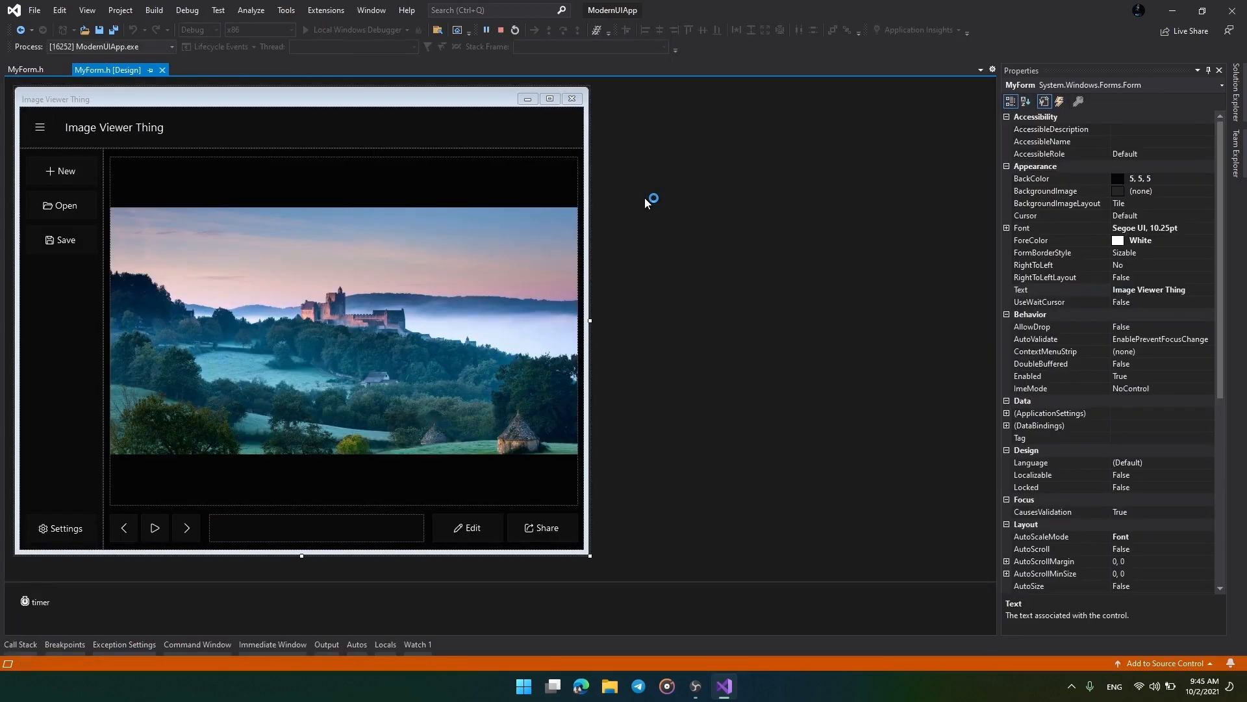
Step: Toggle the running viewer's sidebar closed and open, leaving New, Open, Save and Settings showing
click(305, 30)
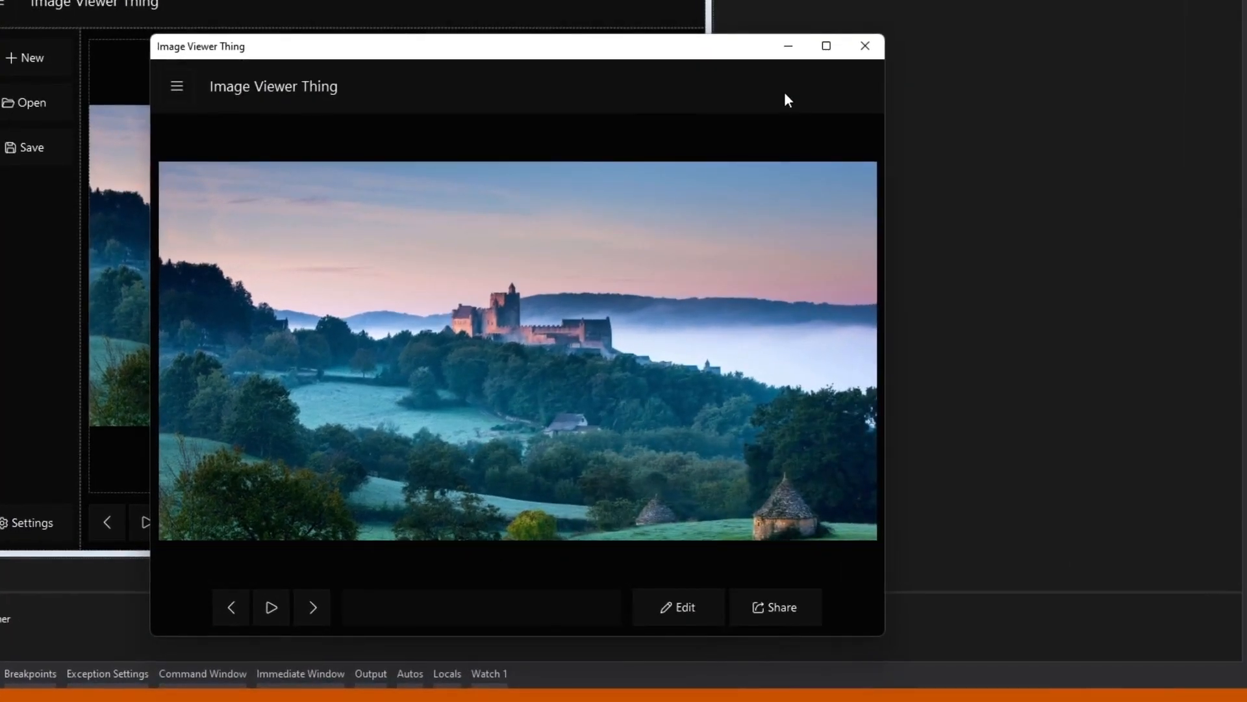
mouse_move(749, 221)
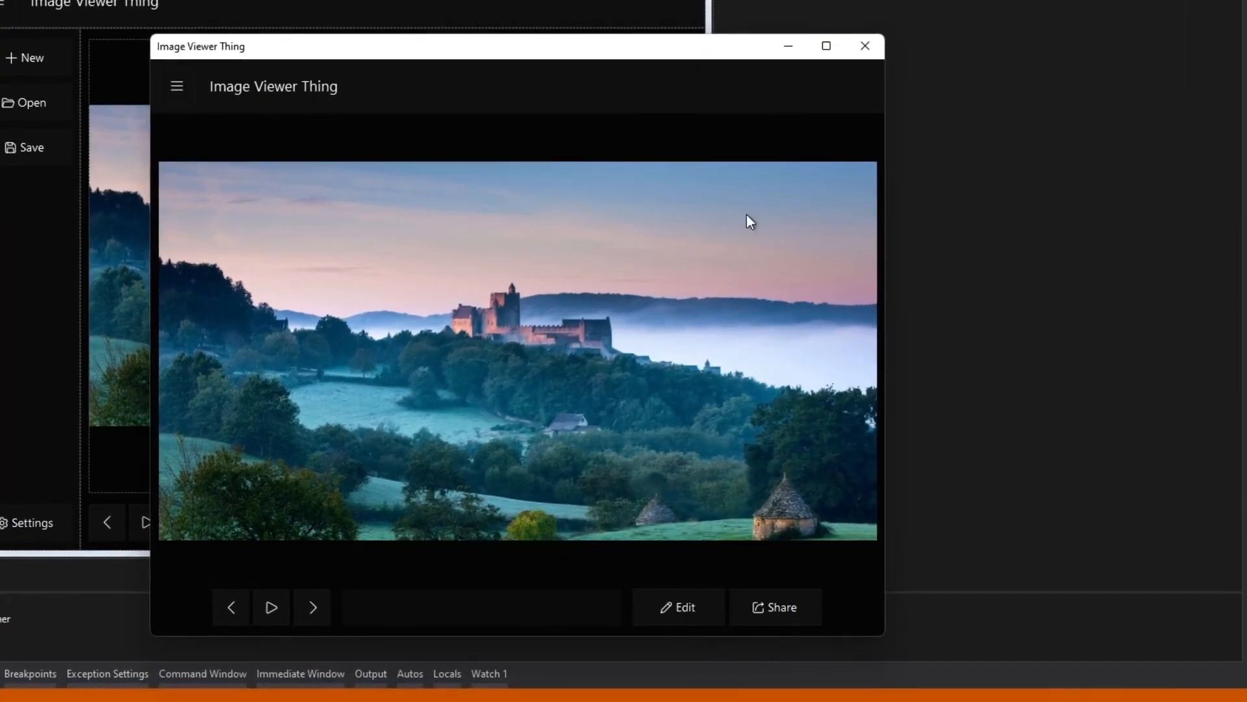
mouse_move(694, 350)
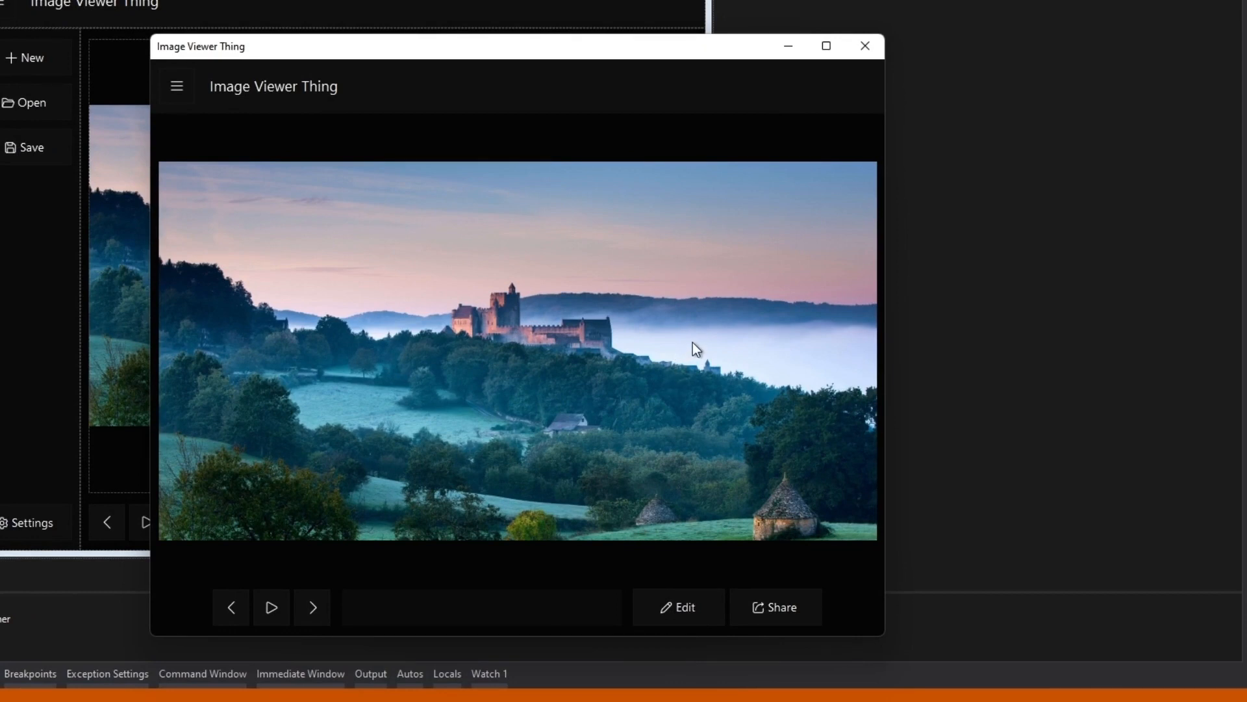
mouse_move(697, 343)
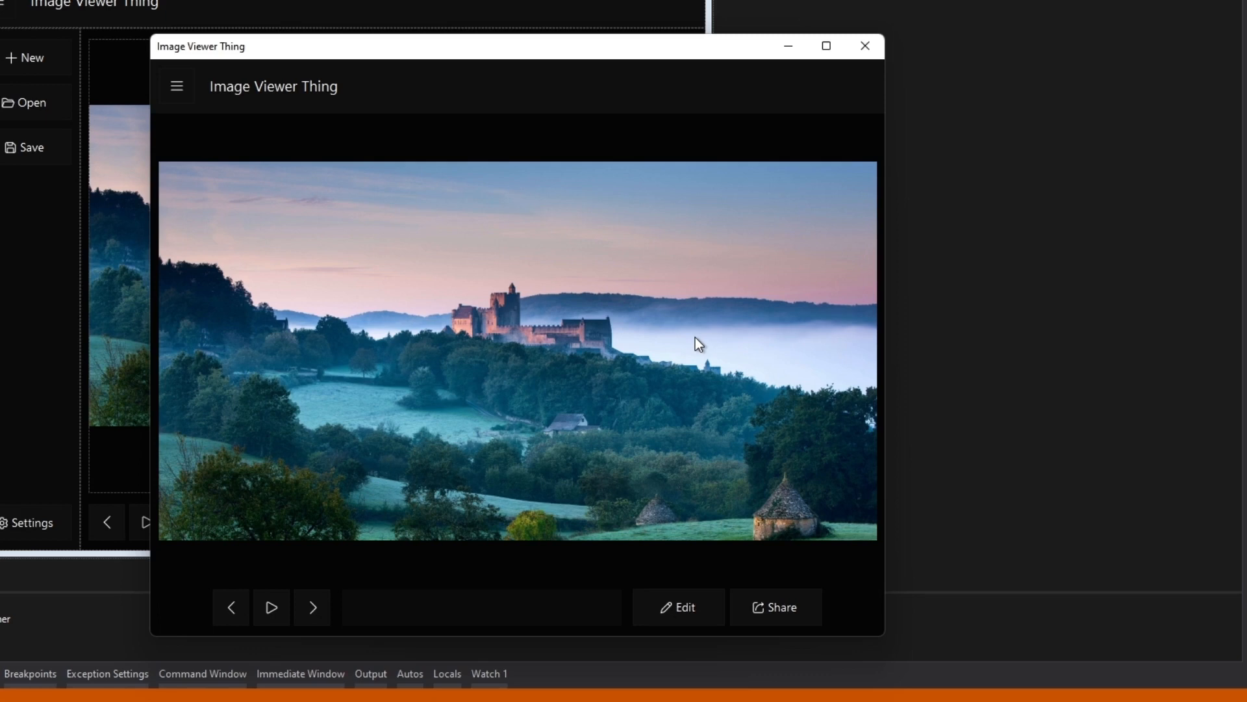
mouse_move(673, 347)
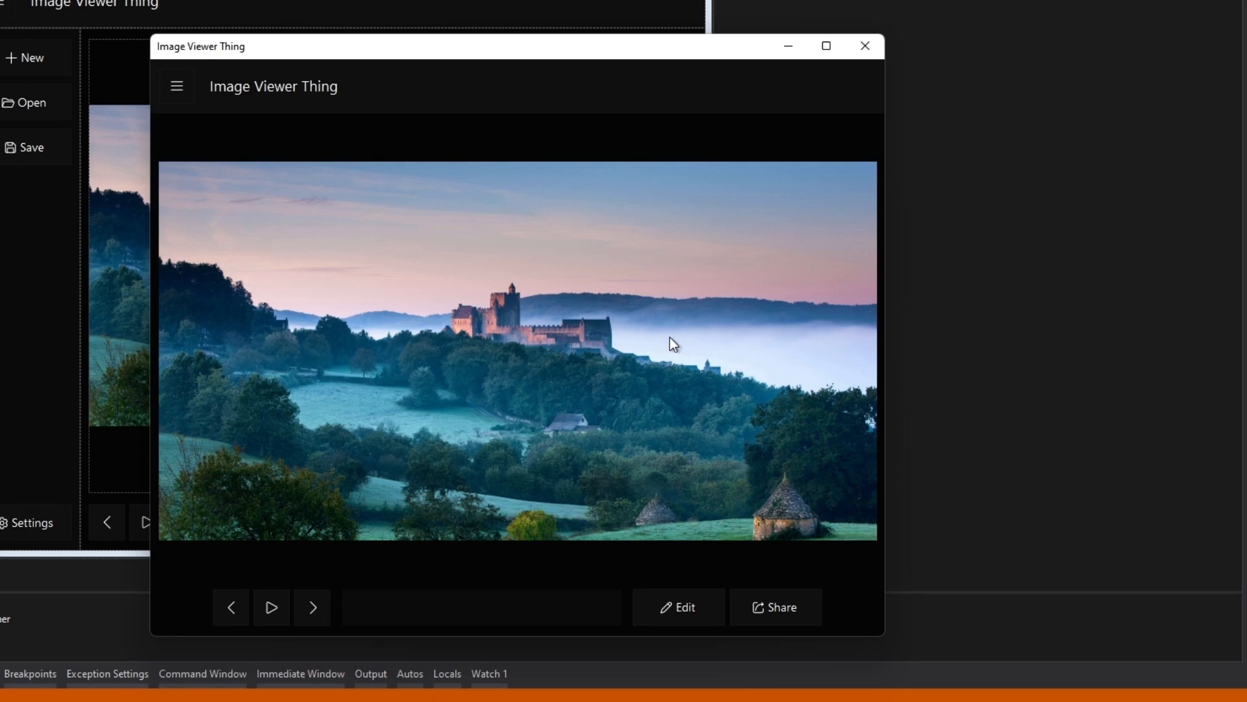
mouse_move(175, 85)
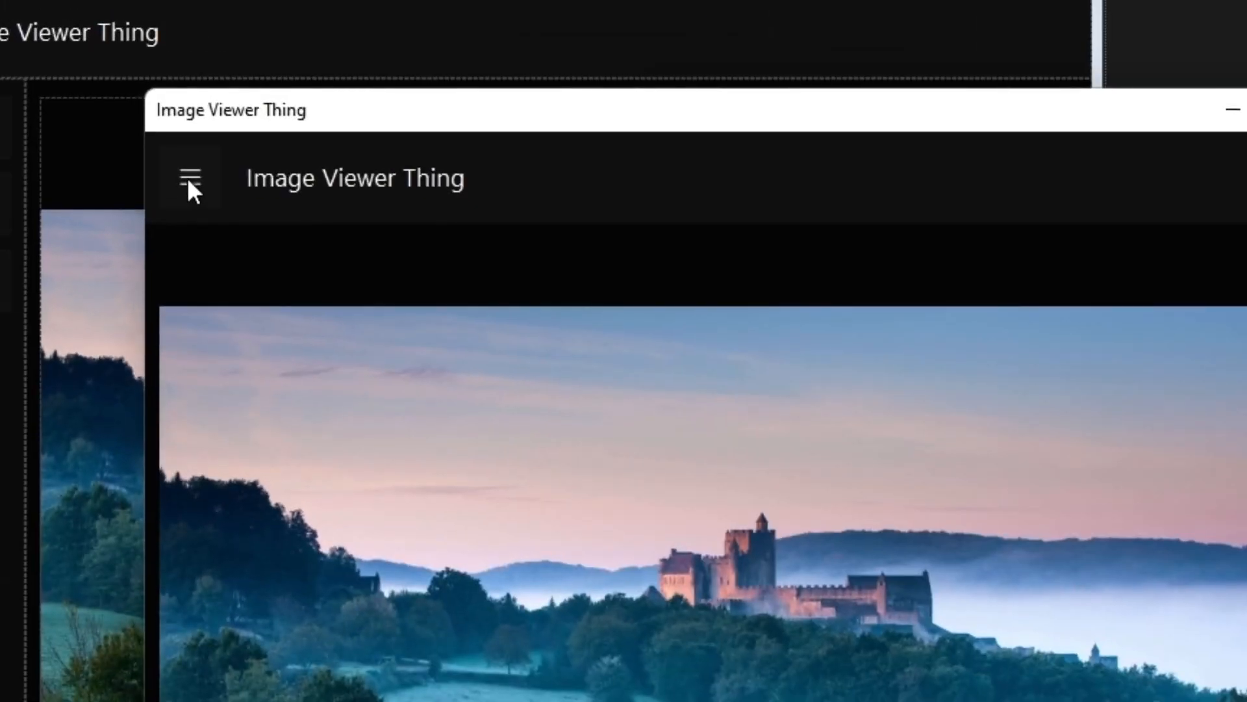
click(190, 178)
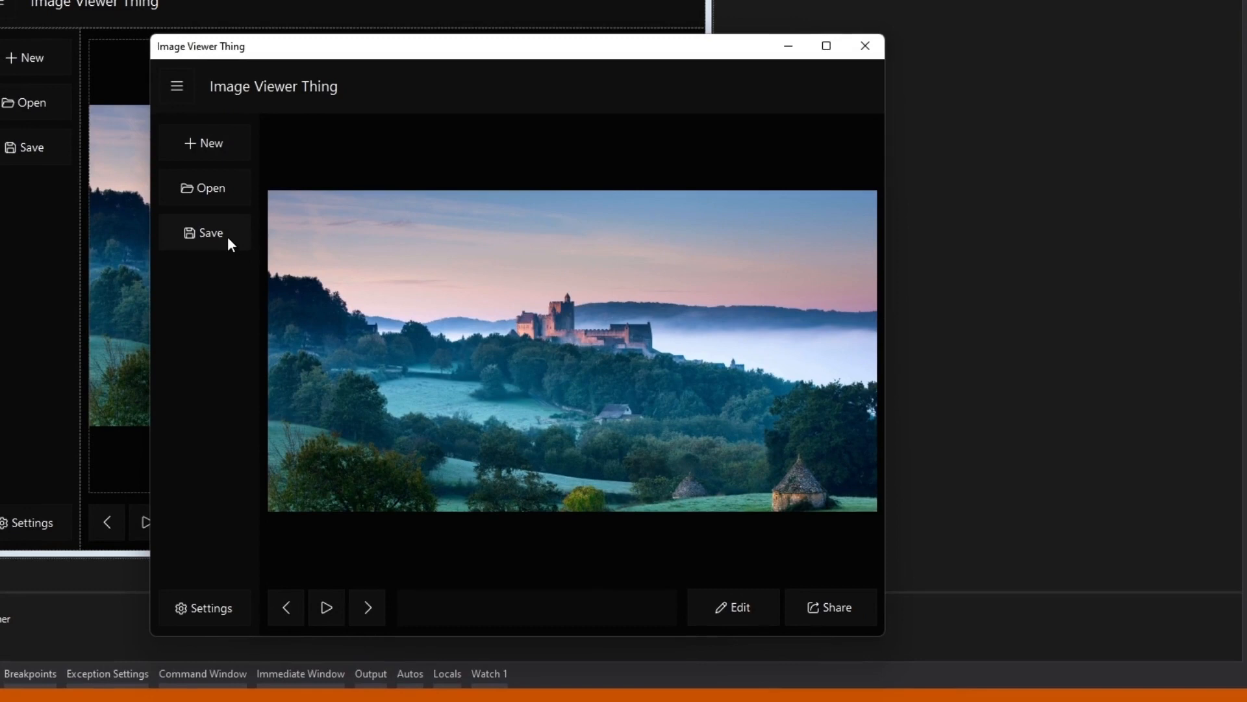
click(175, 85)
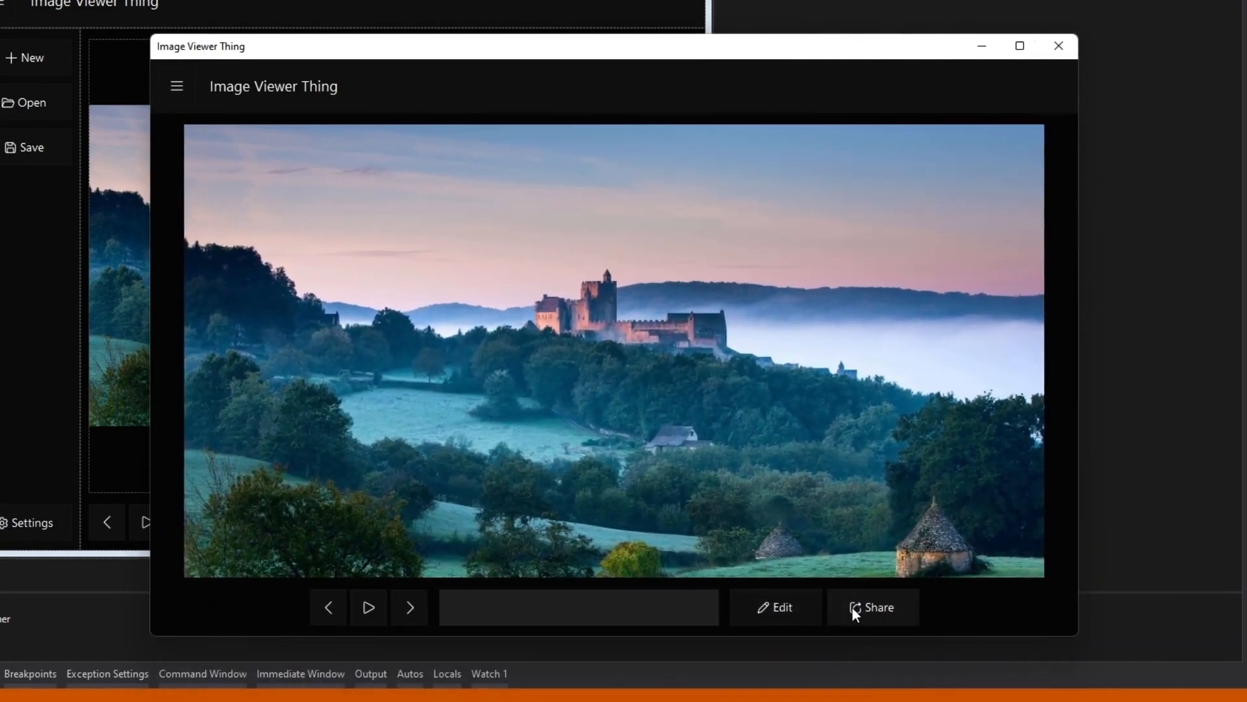
mouse_move(834, 536)
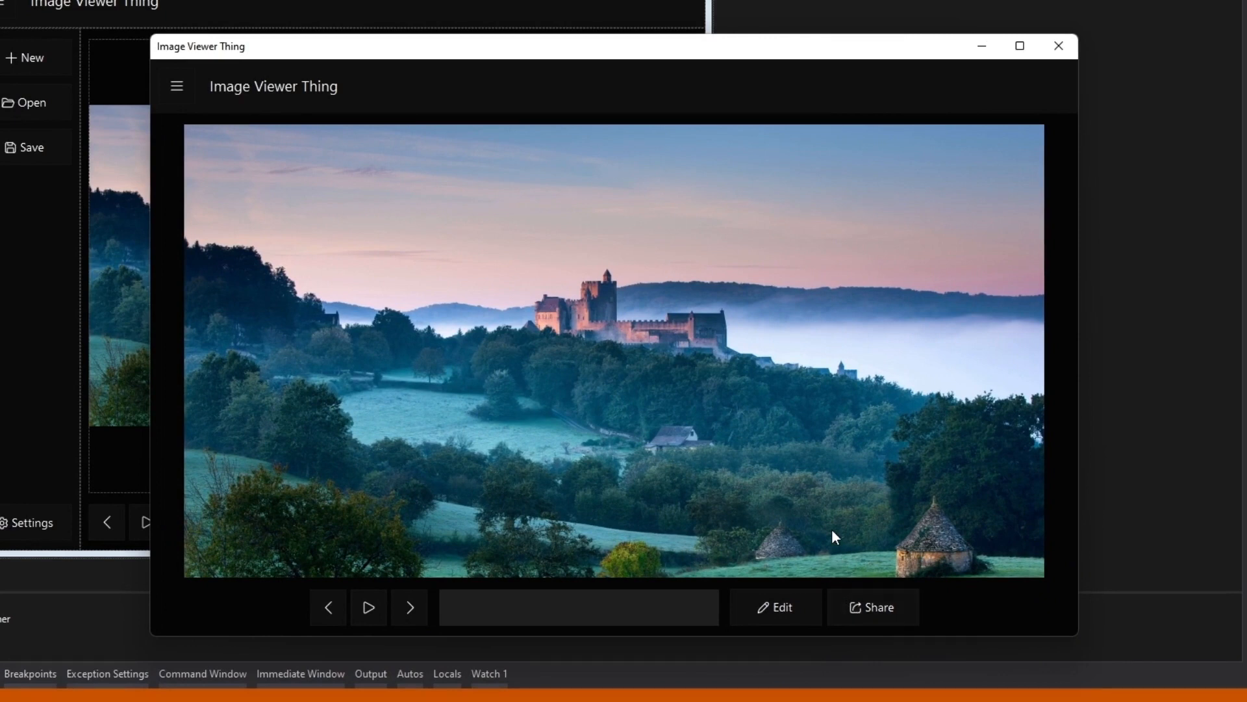
mouse_move(875, 537)
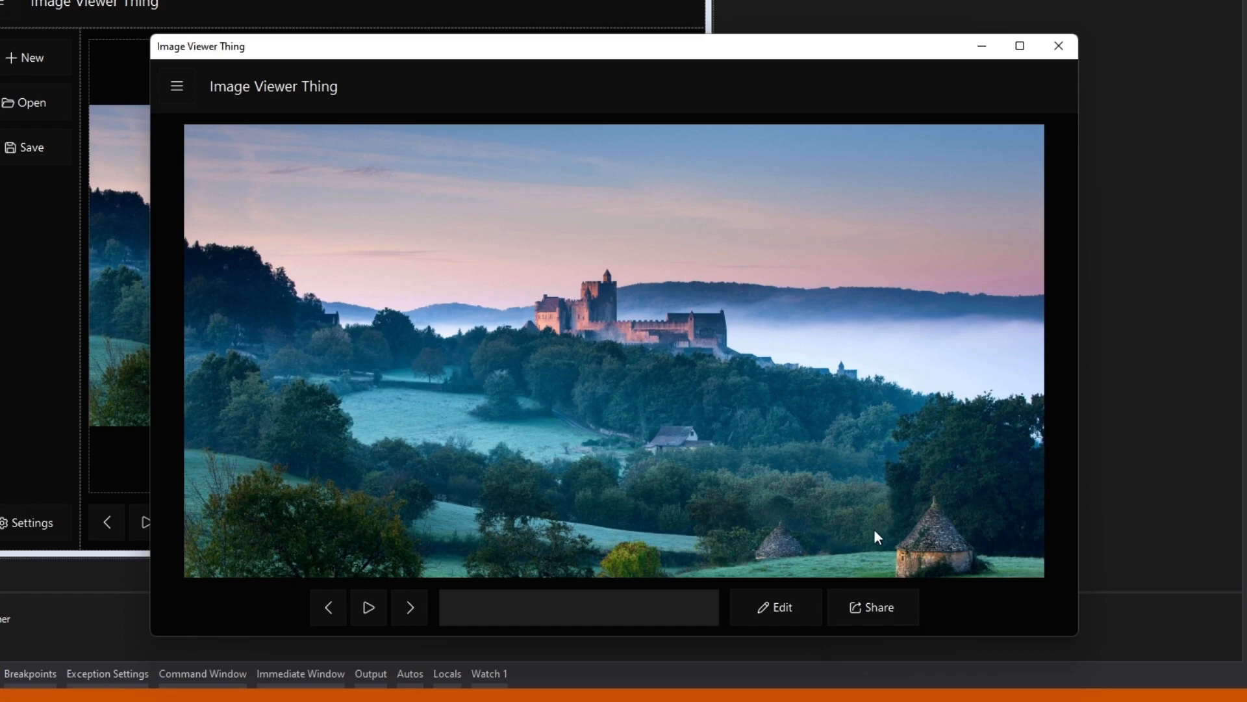
mouse_move(1072, 463)
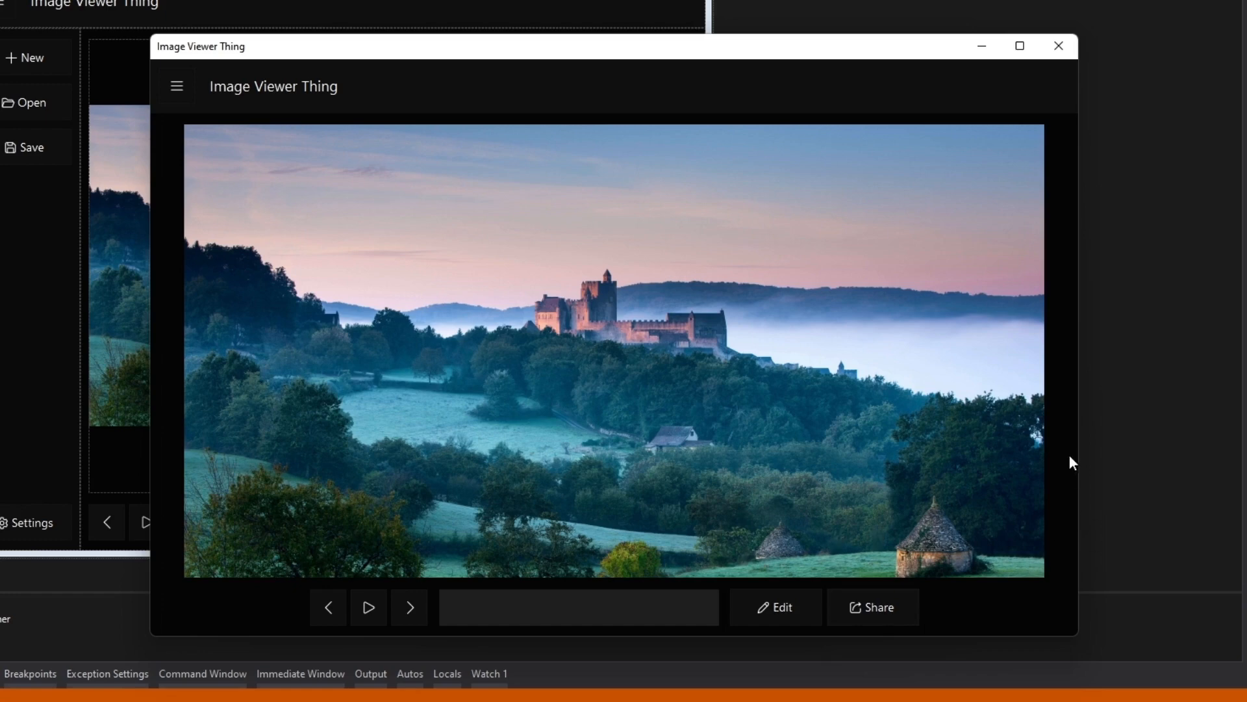
mouse_move(898, 591)
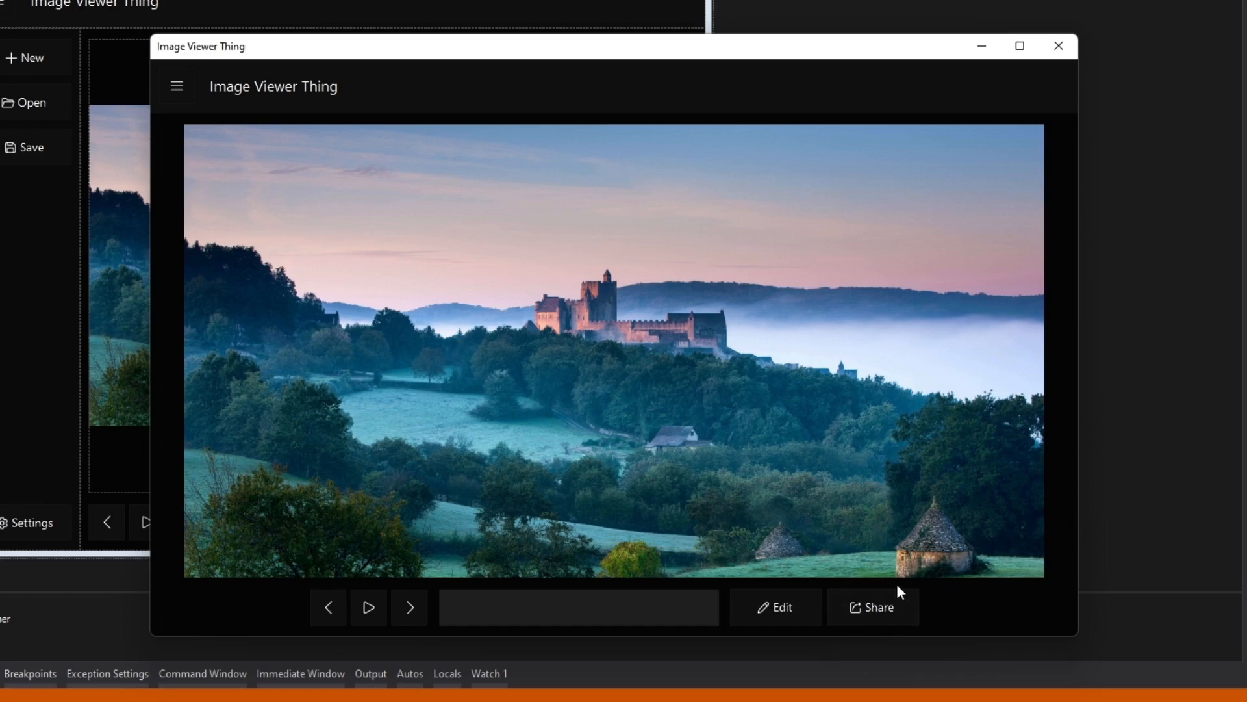
mouse_move(871, 588)
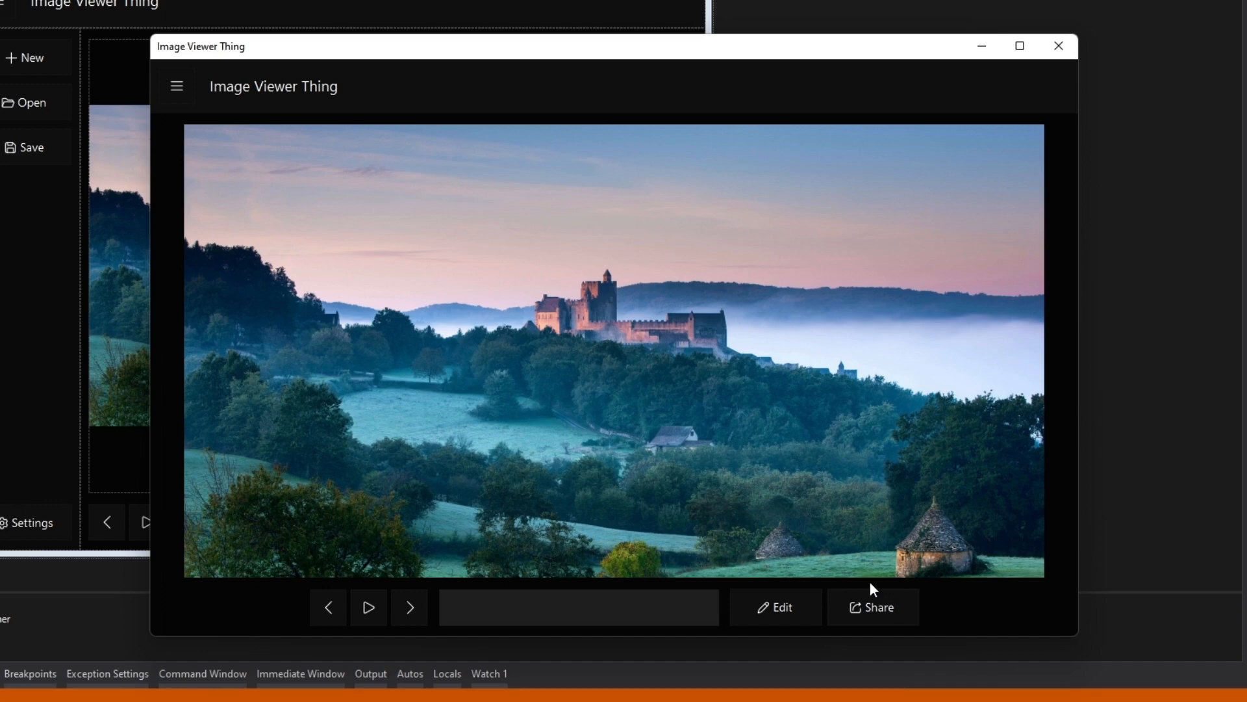
mouse_move(797, 83)
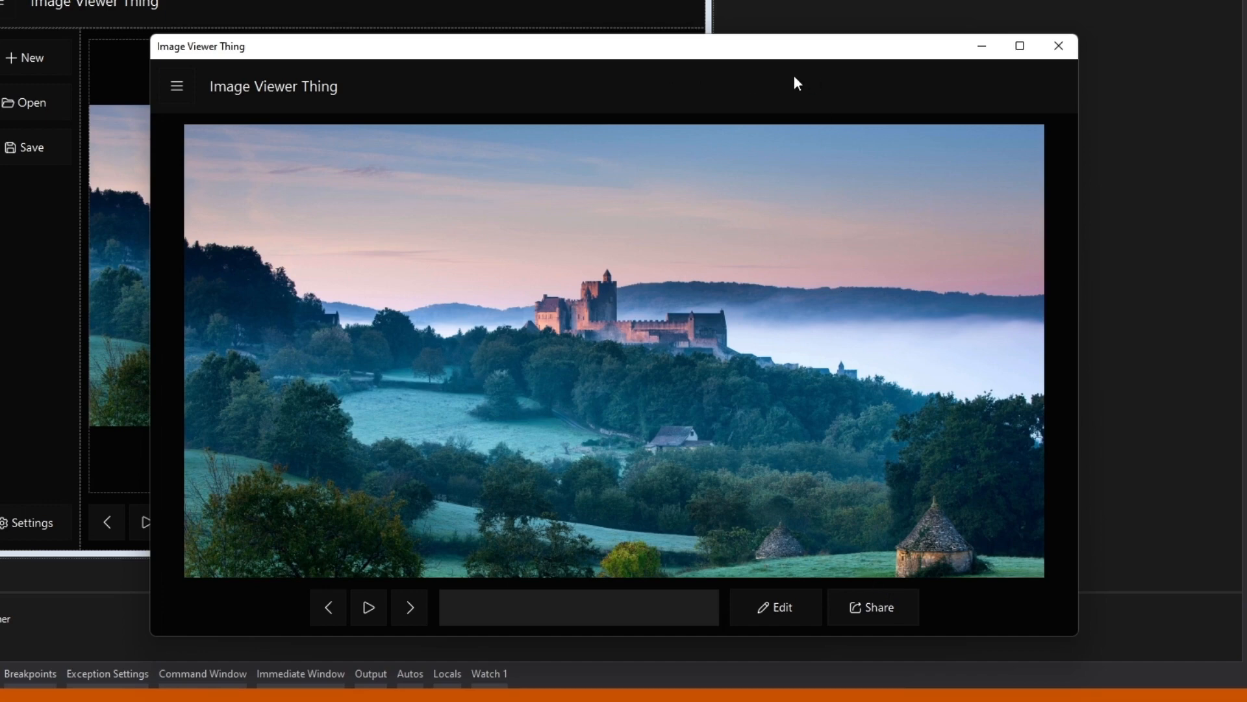
click(175, 86)
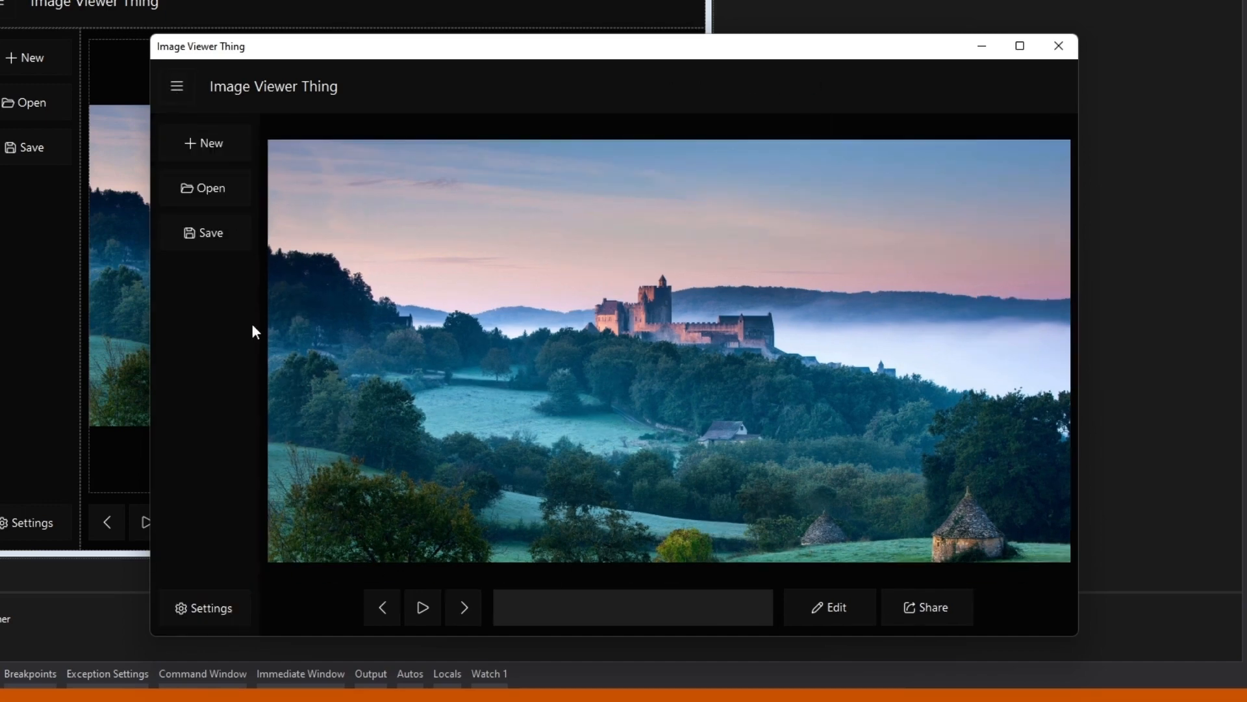
mouse_move(689, 289)
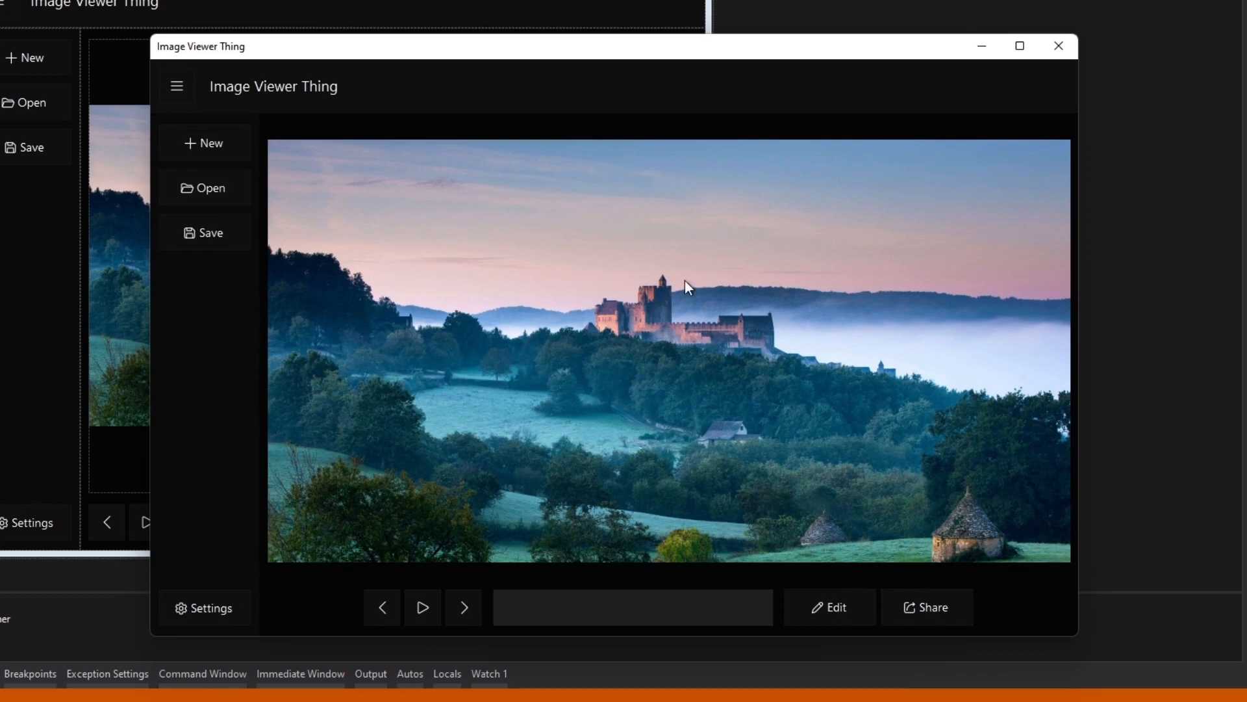
mouse_move(947, 153)
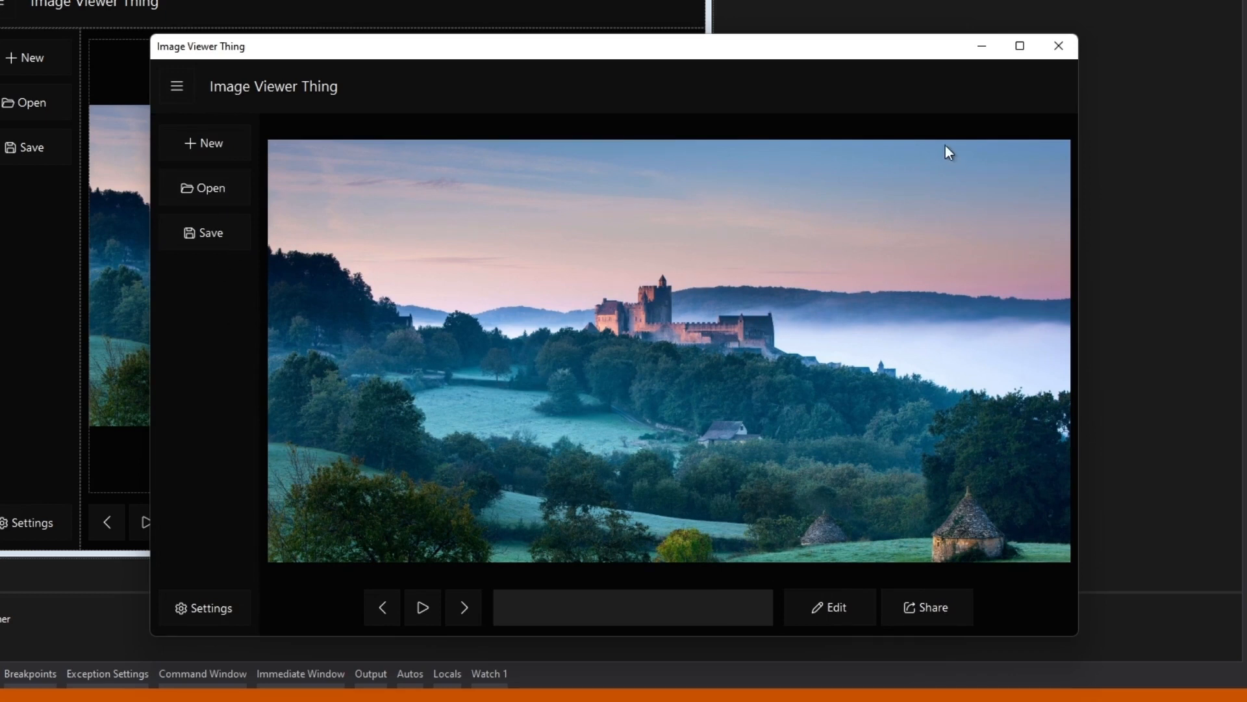
mouse_move(739, 154)
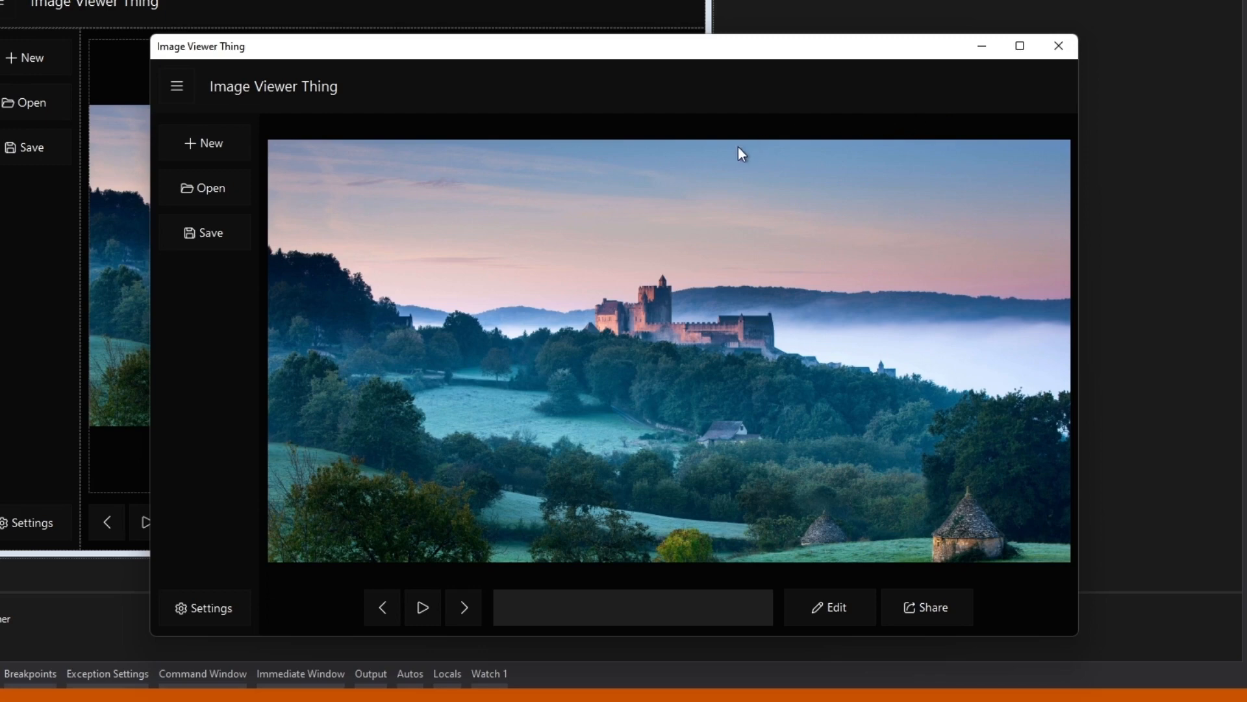
mouse_move(243, 256)
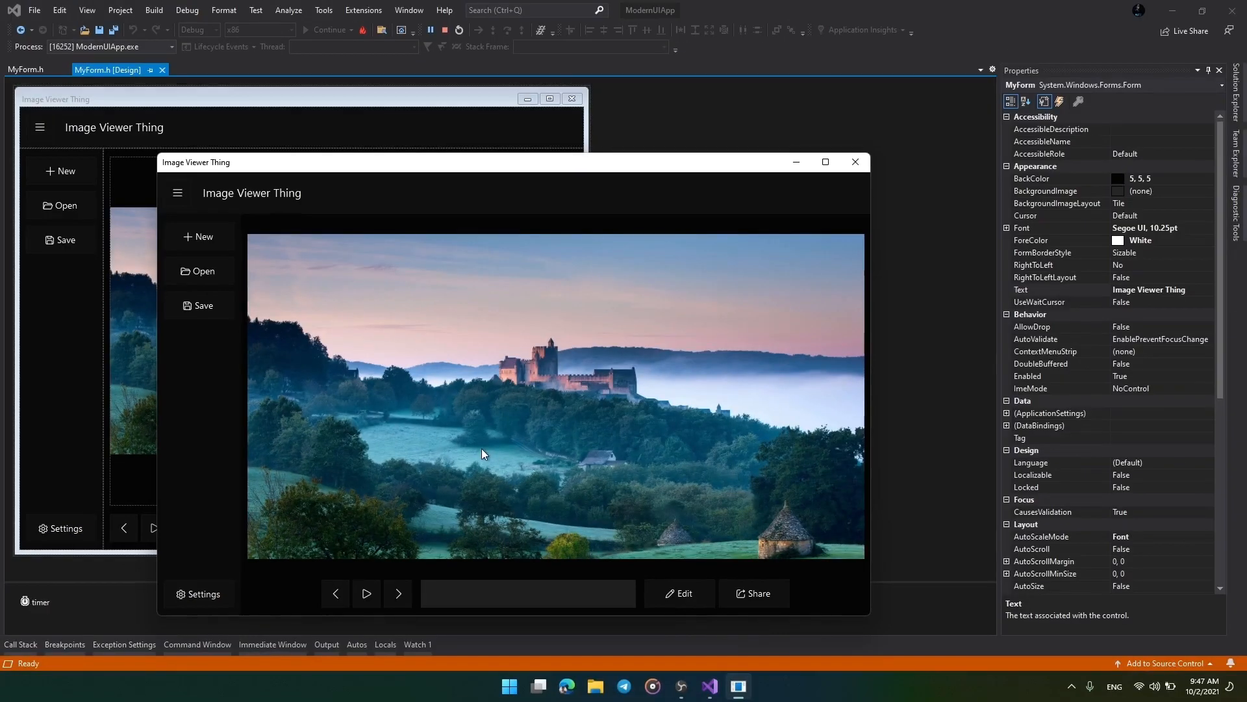
Step: Return to the form designer and show the PictureBox tasks with Size Mode set to Zoom
click(855, 162)
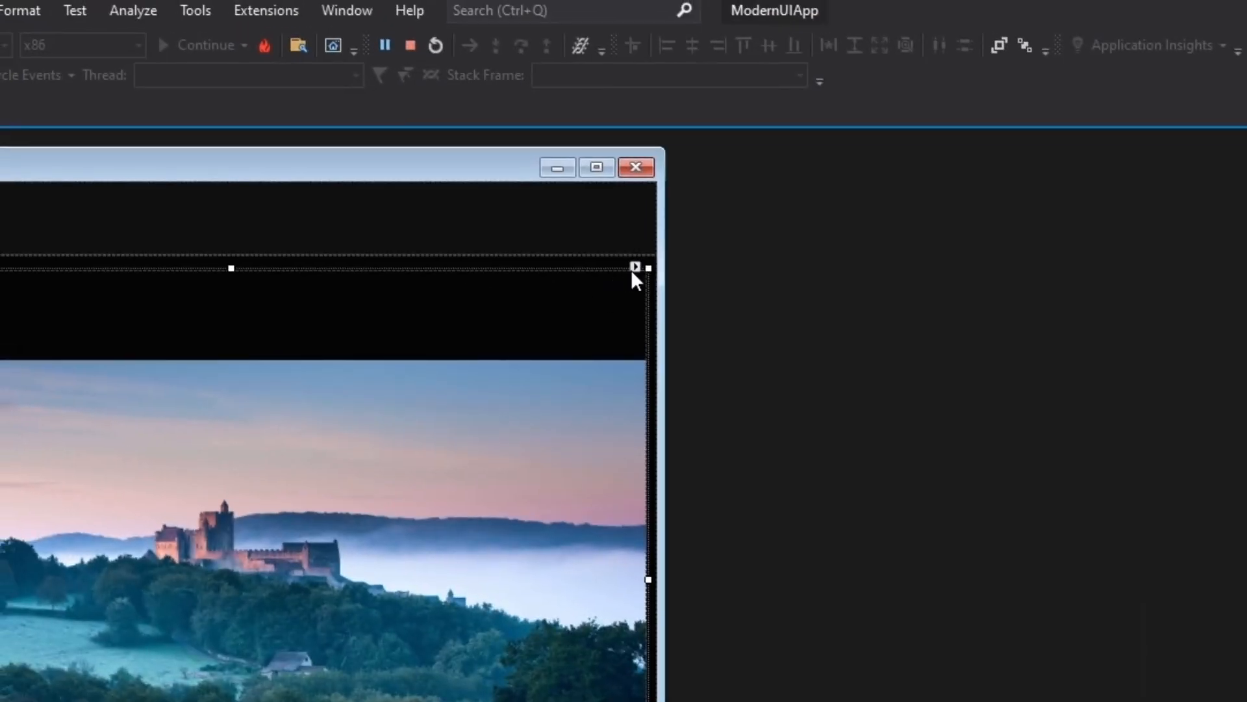
click(635, 266)
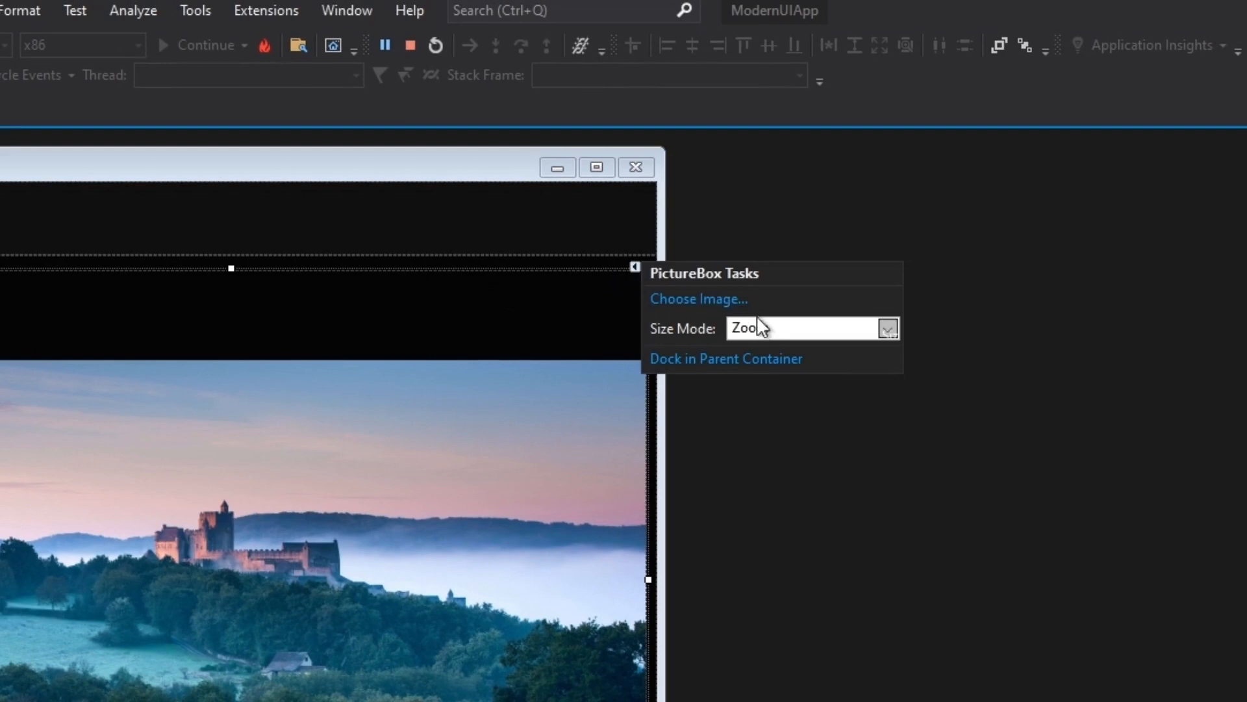
mouse_move(863, 584)
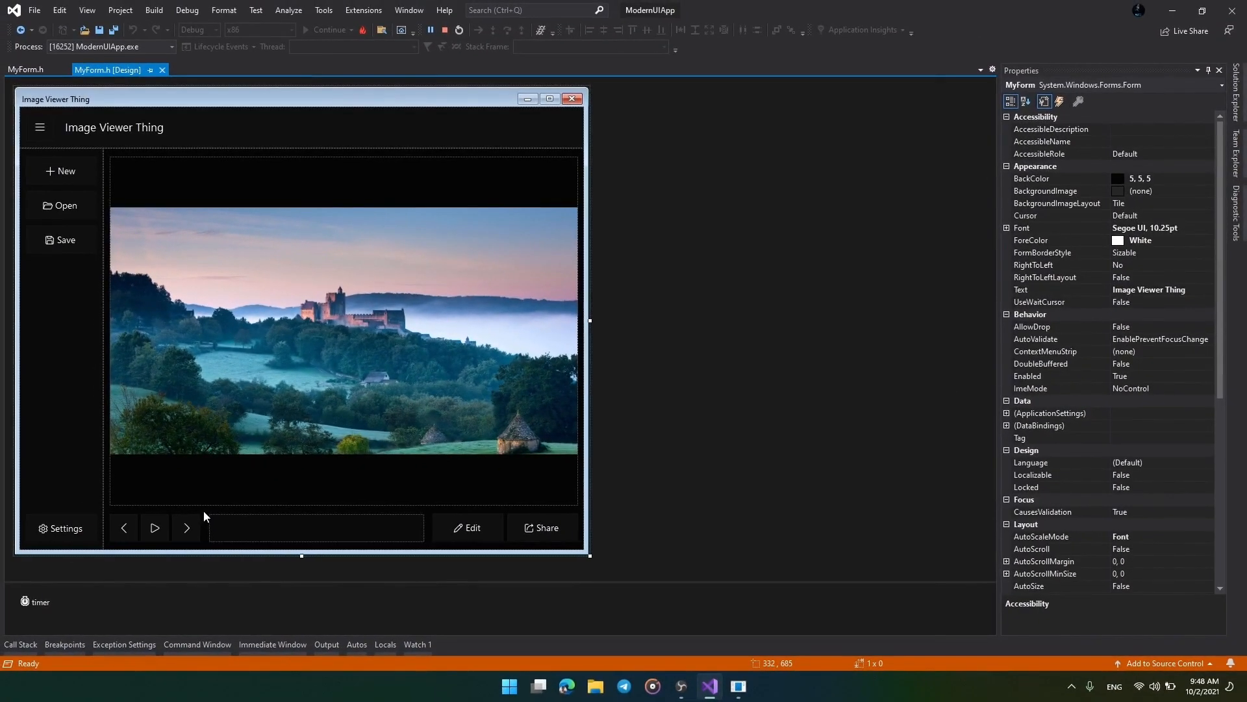
Step: Select the pnlProgress panel, docked Left with width 0 in the bottom bar
click(205, 516)
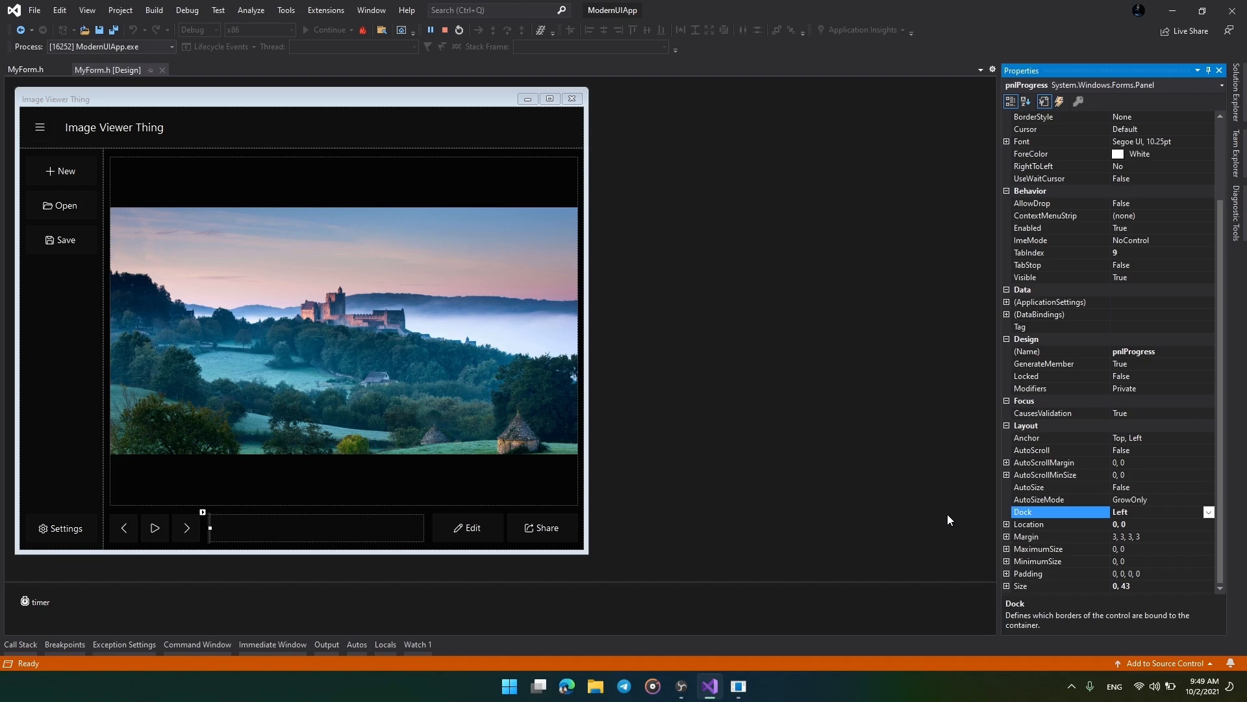
mouse_move(932, 525)
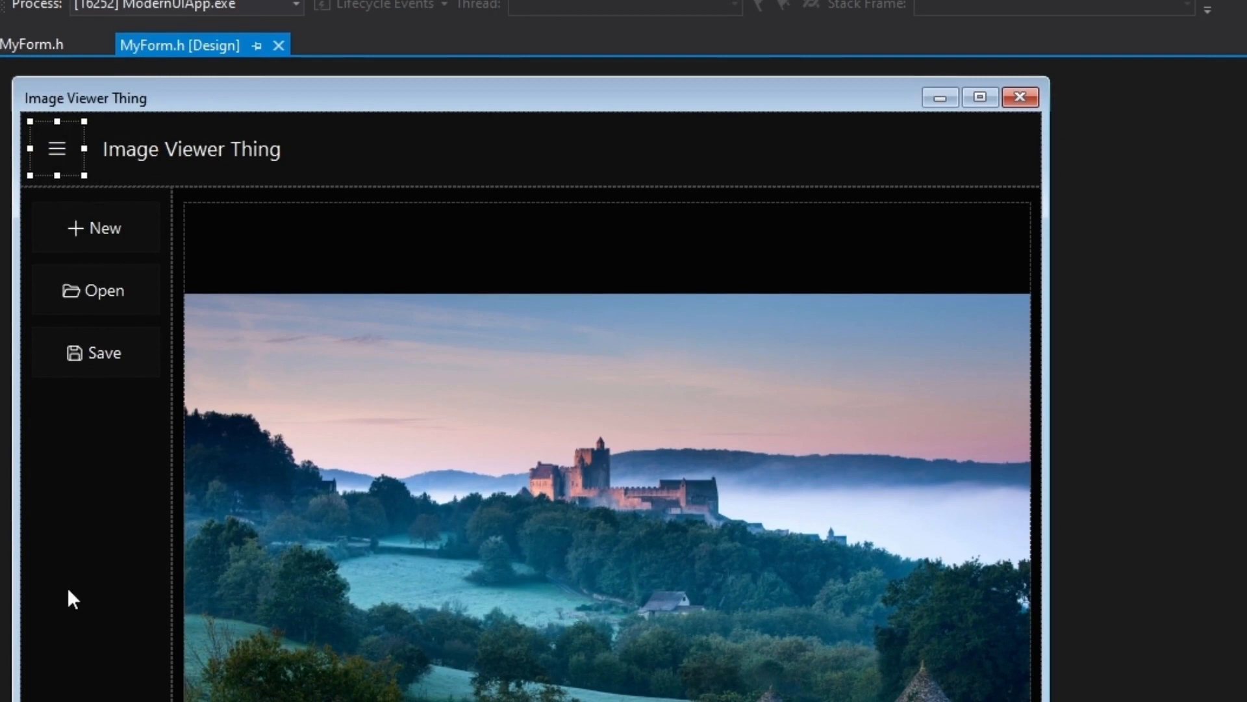
Step: Select the New, Open, Save buttons and the 43×43 hamburger button at 10,10
click(95, 226)
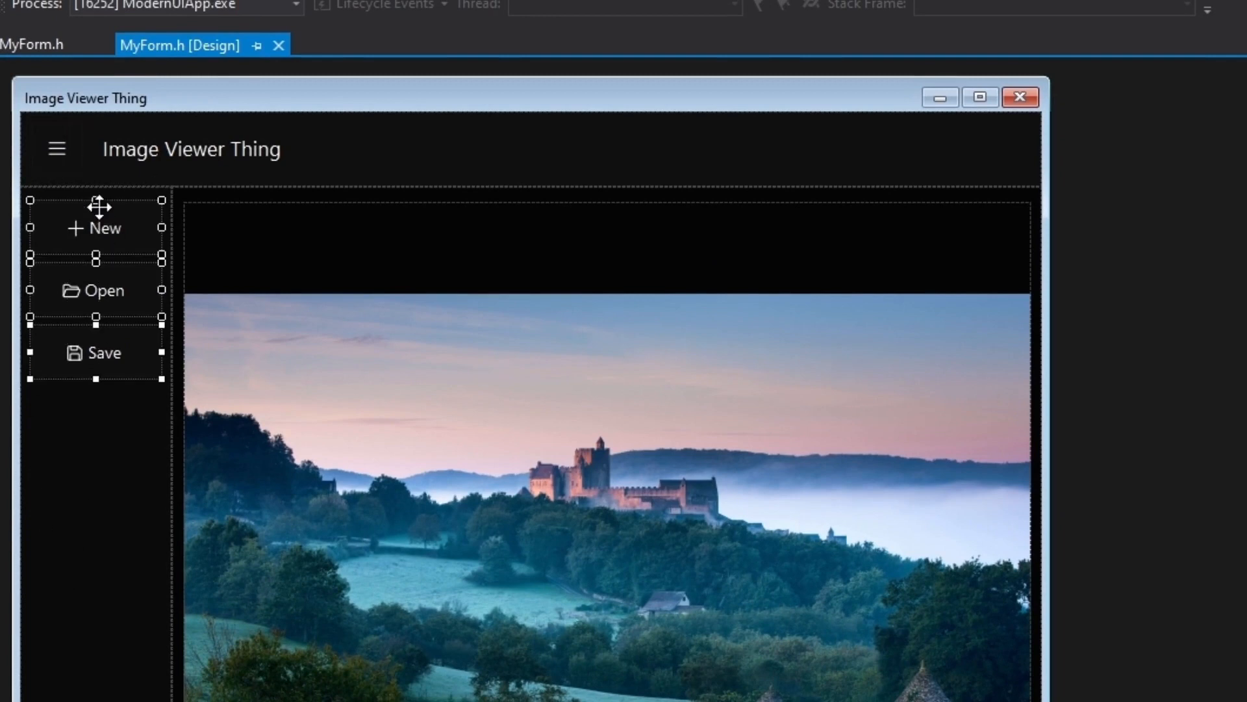
mouse_move(79, 169)
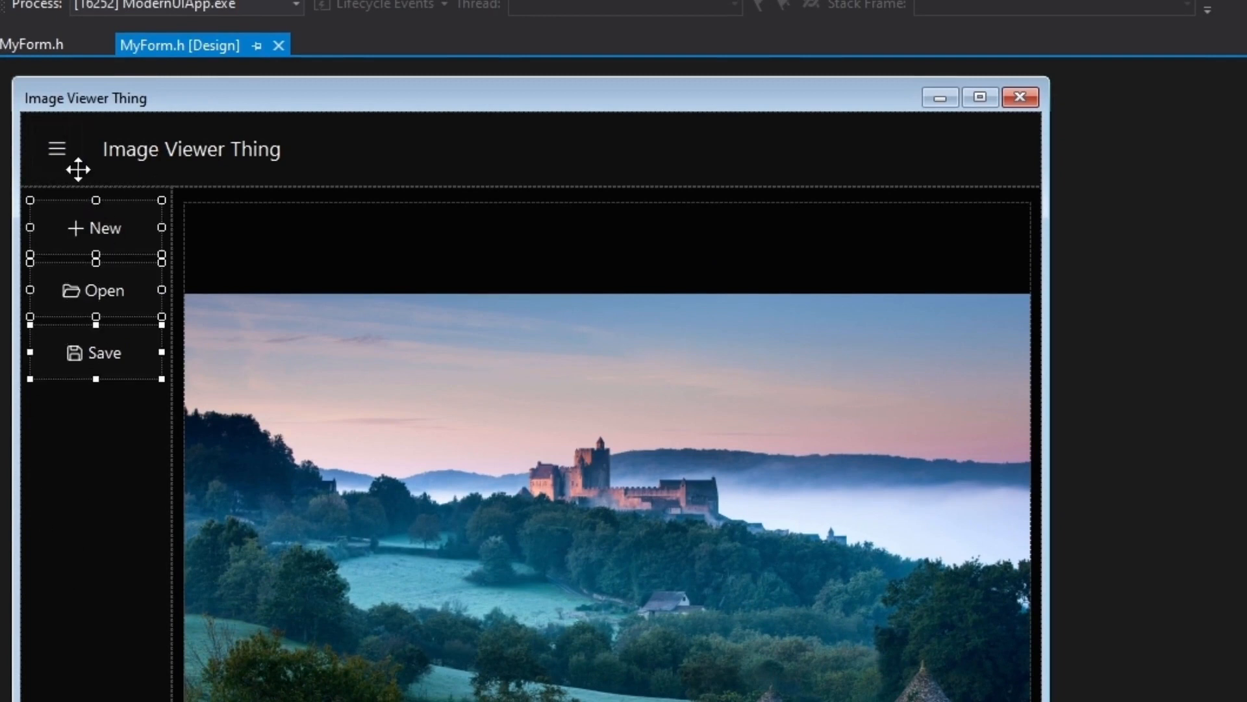
click(56, 149)
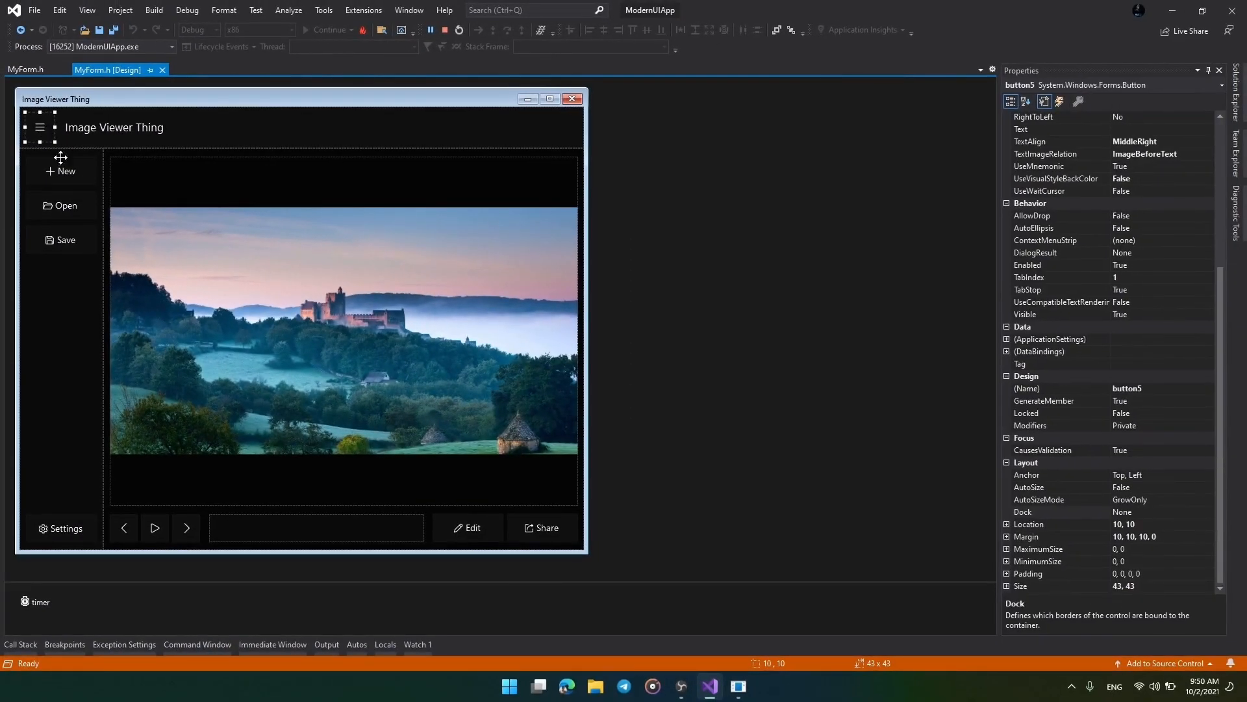
mouse_move(222, 477)
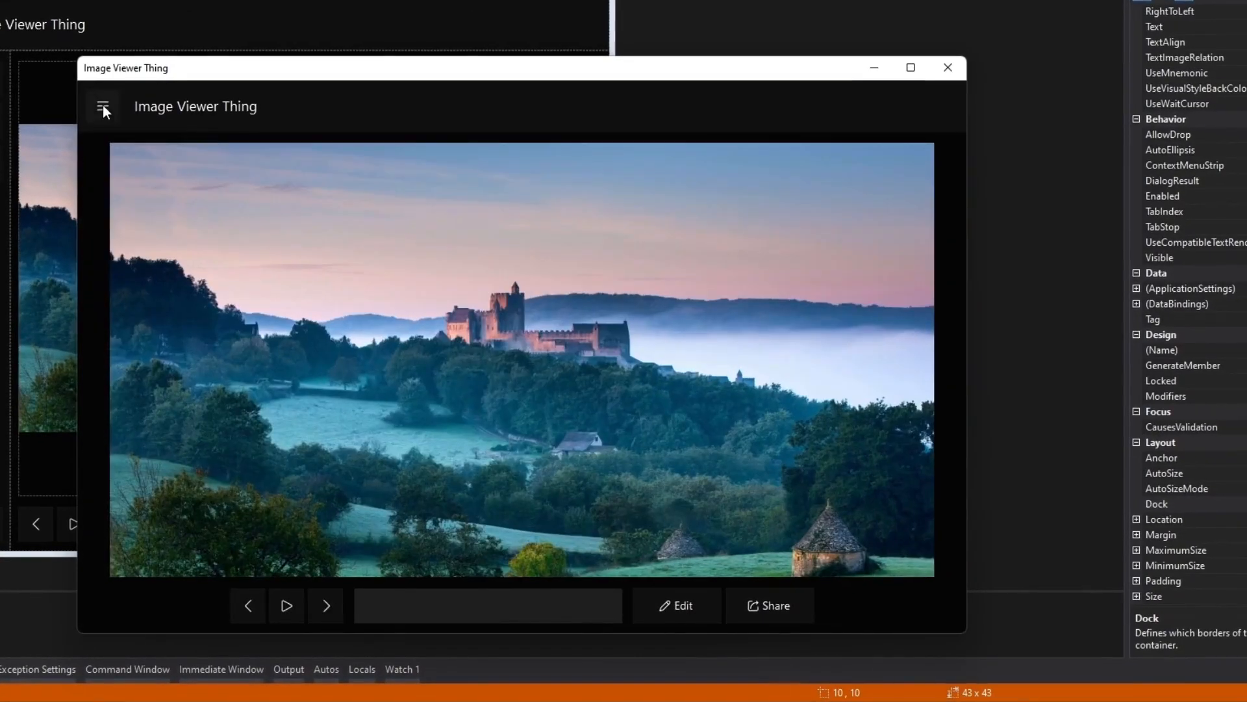
Step: Expand the running app's sidebar to show New, Open, Save and Settings
click(102, 107)
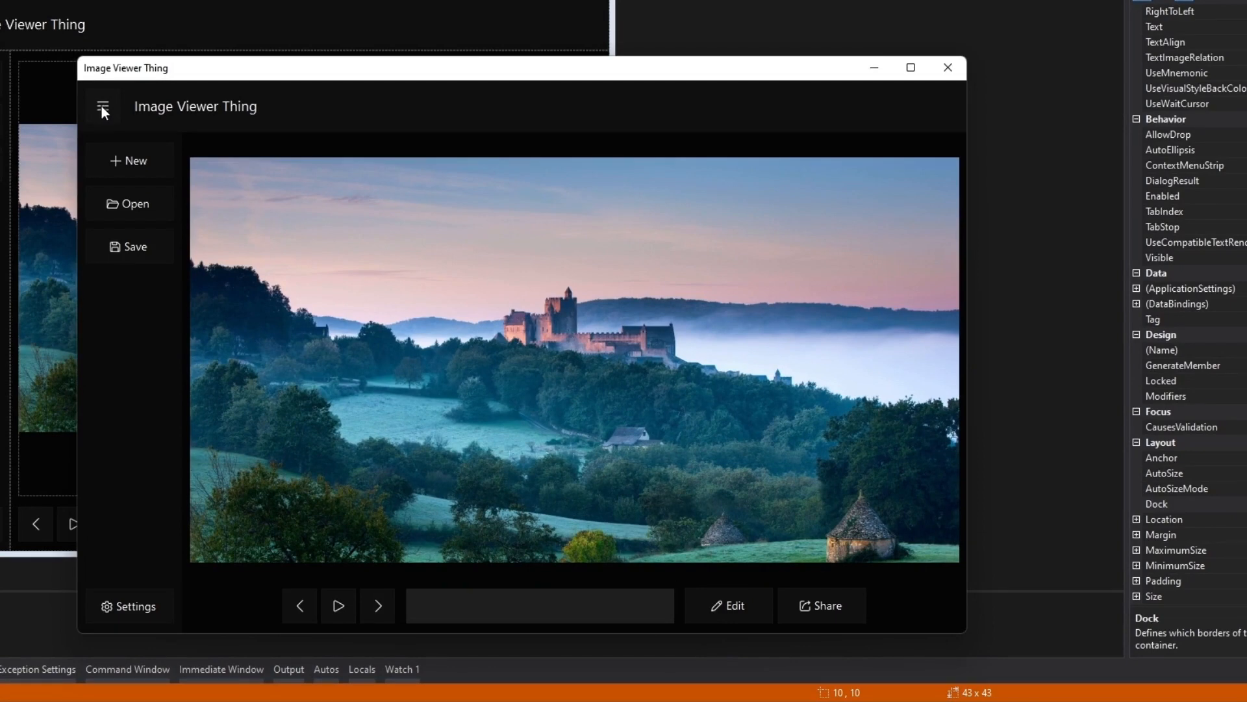
mouse_move(129, 123)
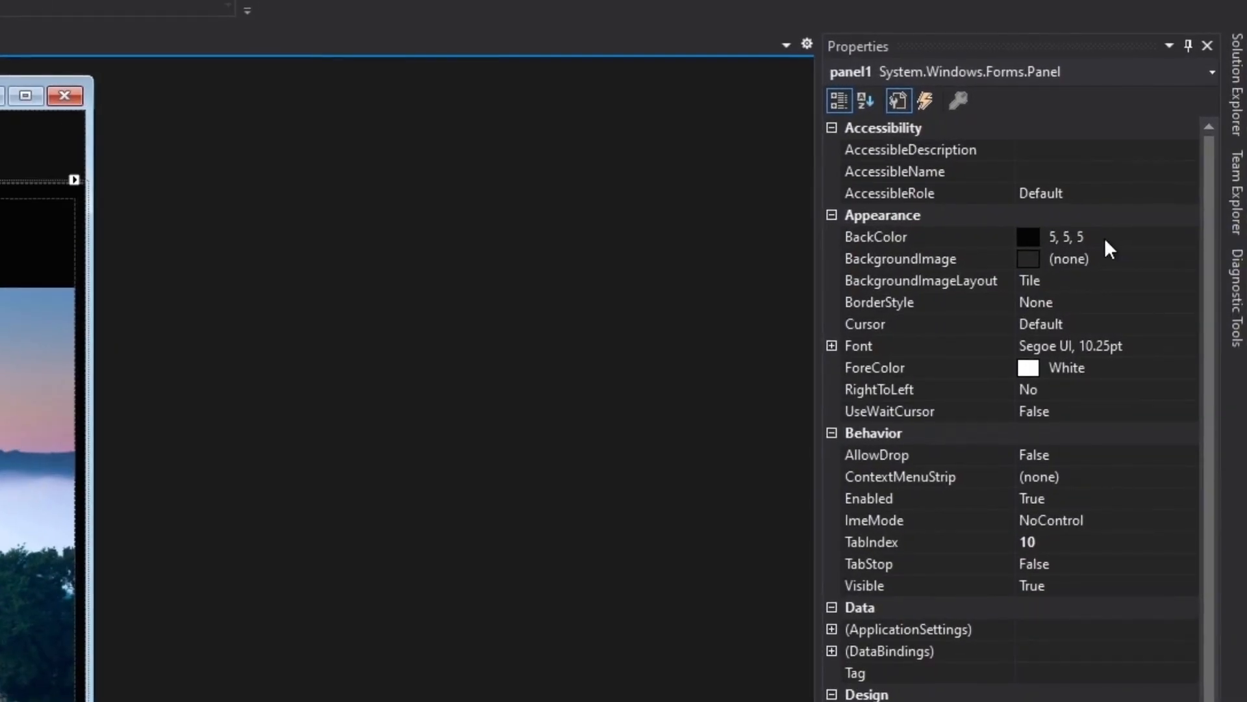
mouse_move(1124, 243)
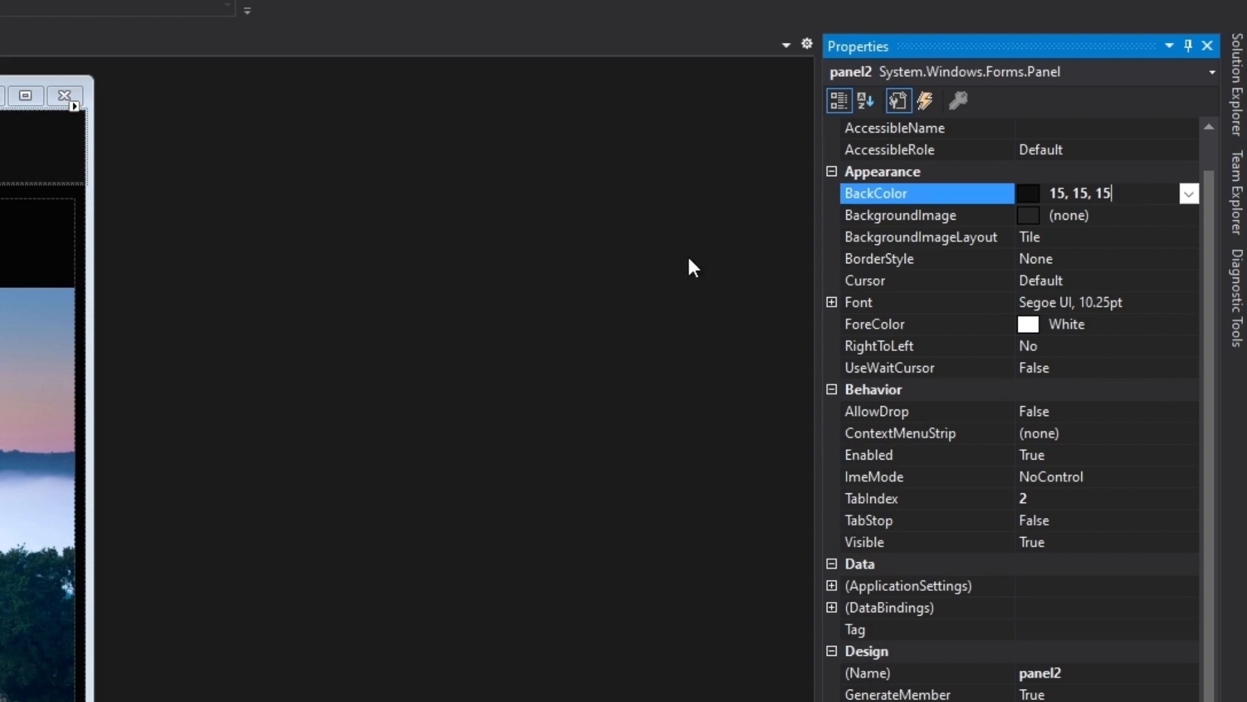
mouse_move(1048, 263)
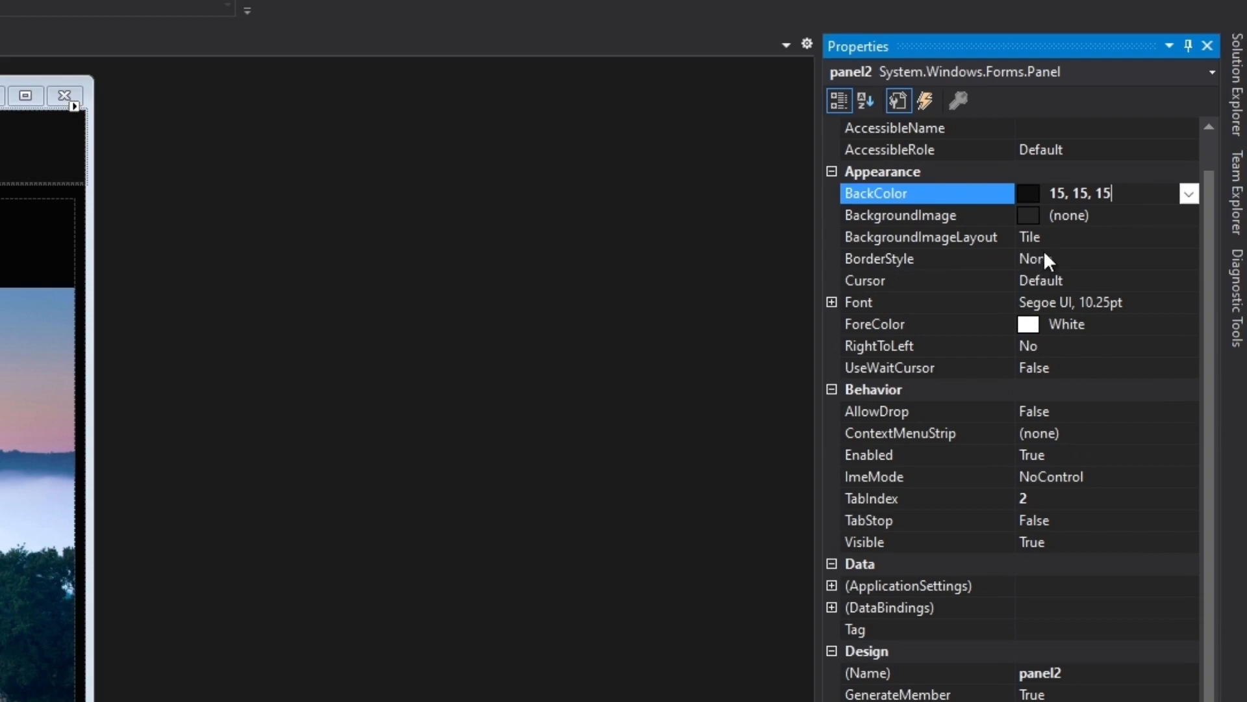
mouse_move(803, 251)
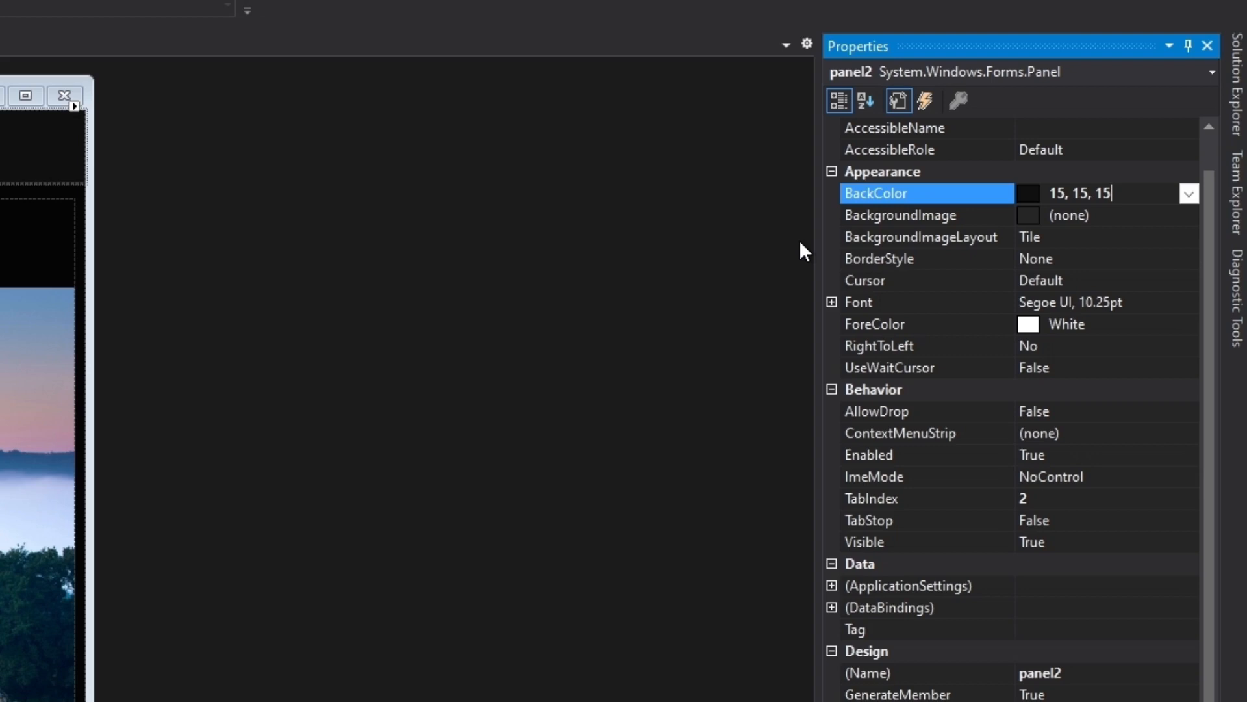
mouse_move(449, 401)
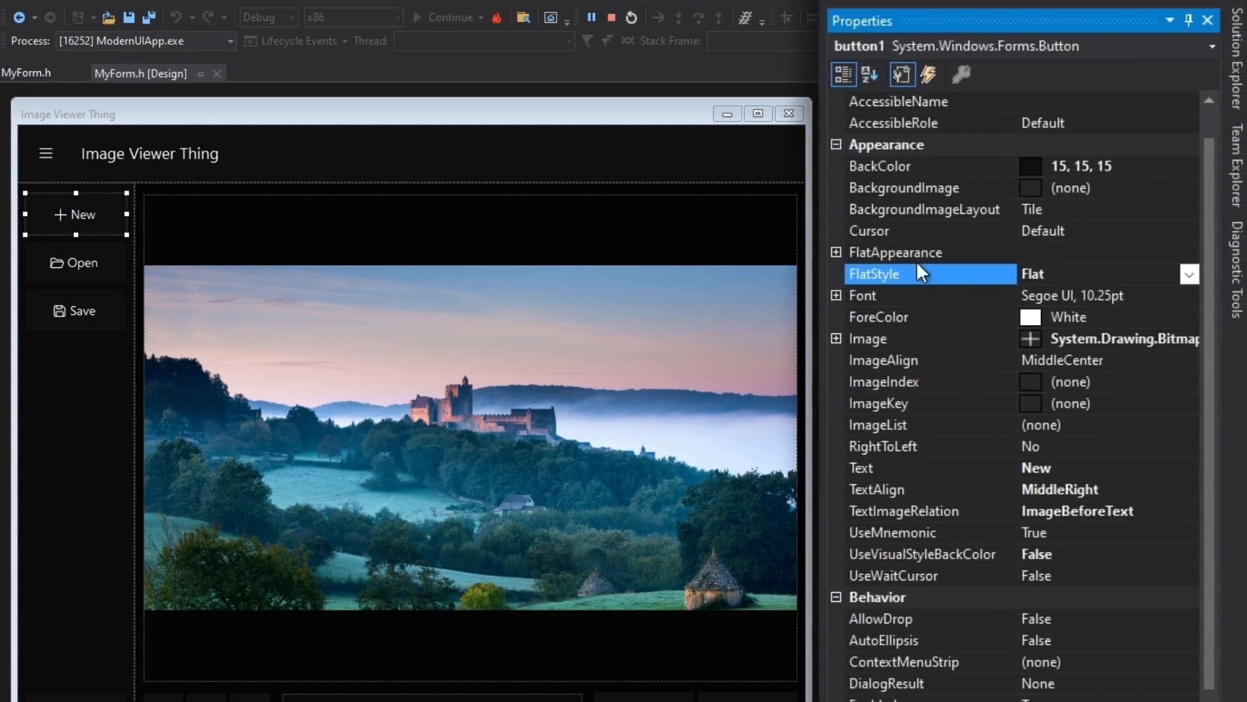
Step: Review the New button's FlatAppearance: border colour 20,20,20, size 1, darker hover and pressed colours
click(835, 252)
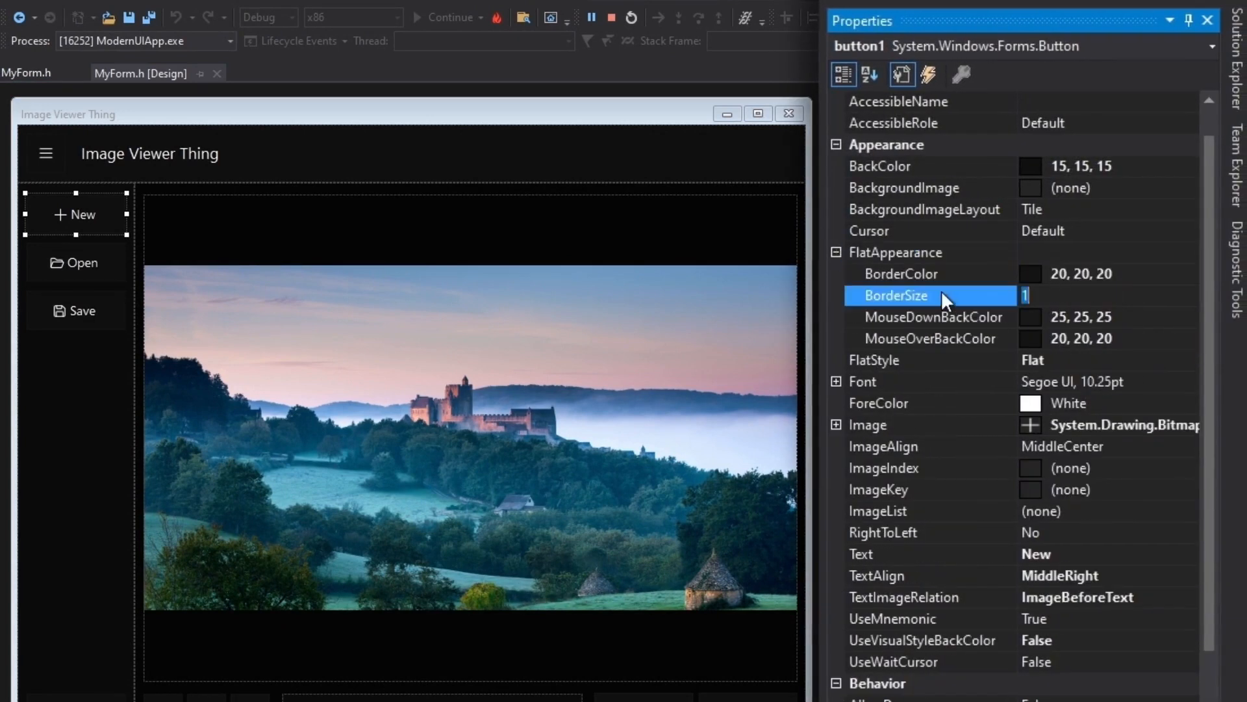
click(903, 274)
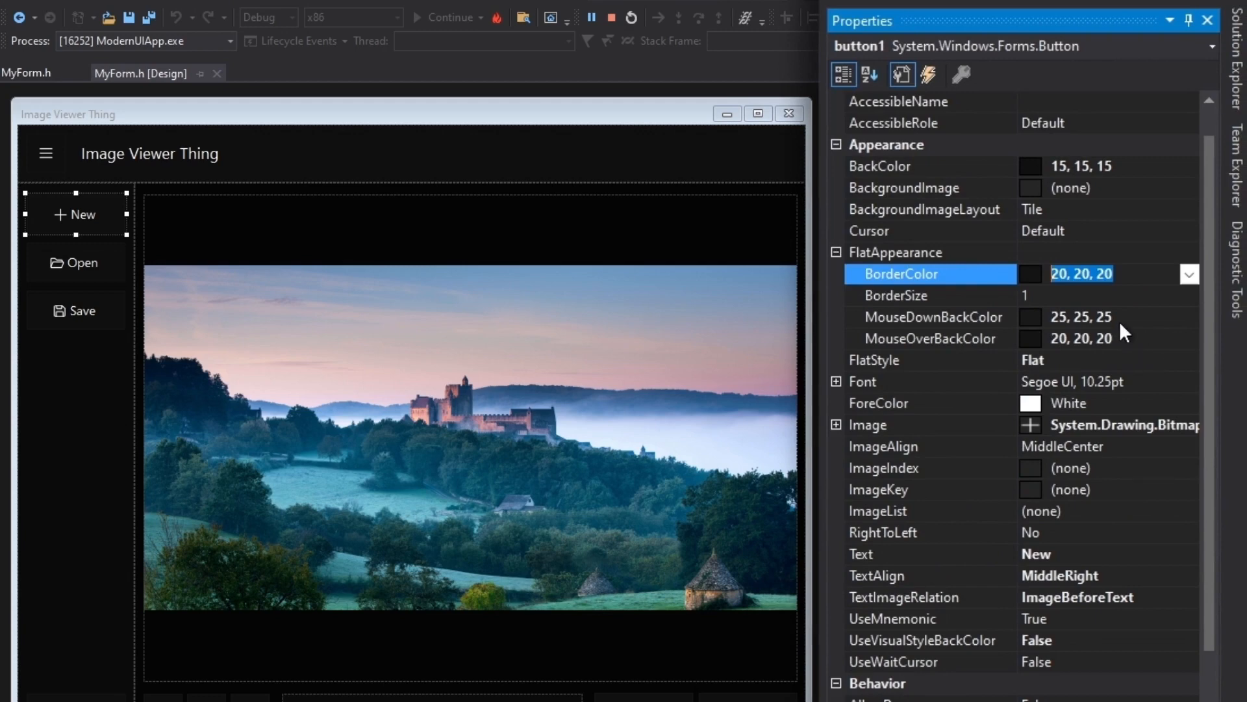
click(922, 338)
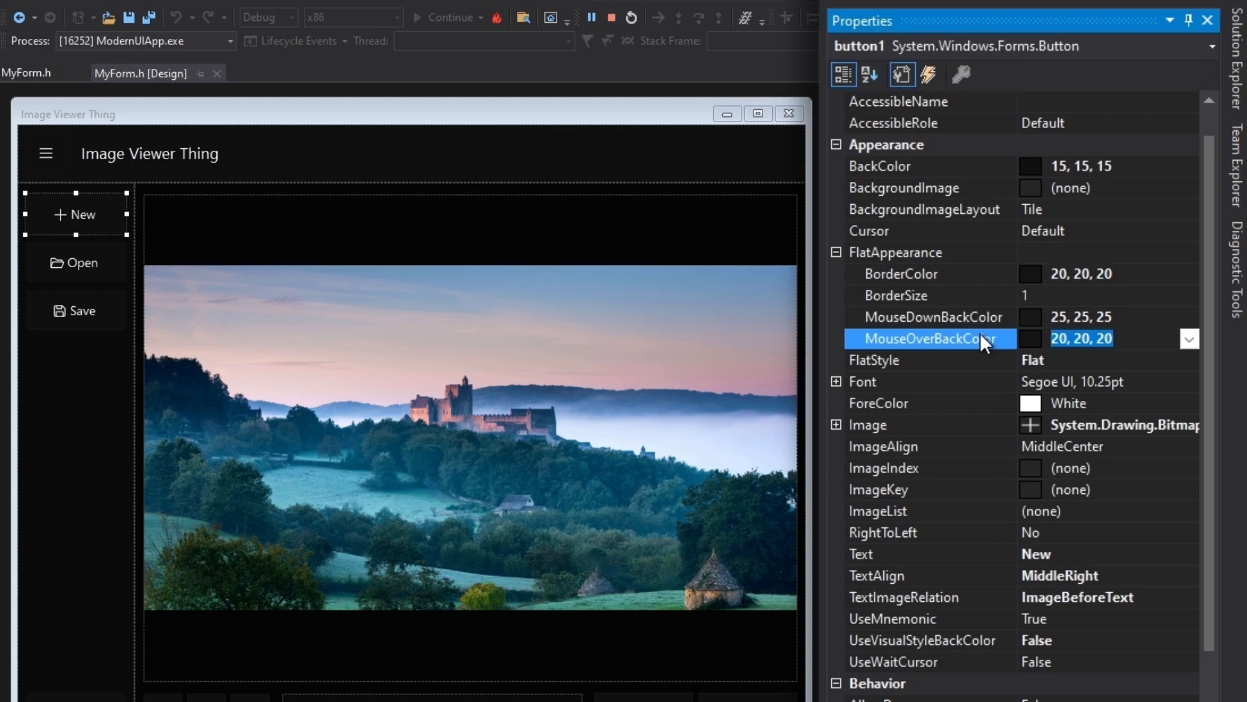
click(899, 295)
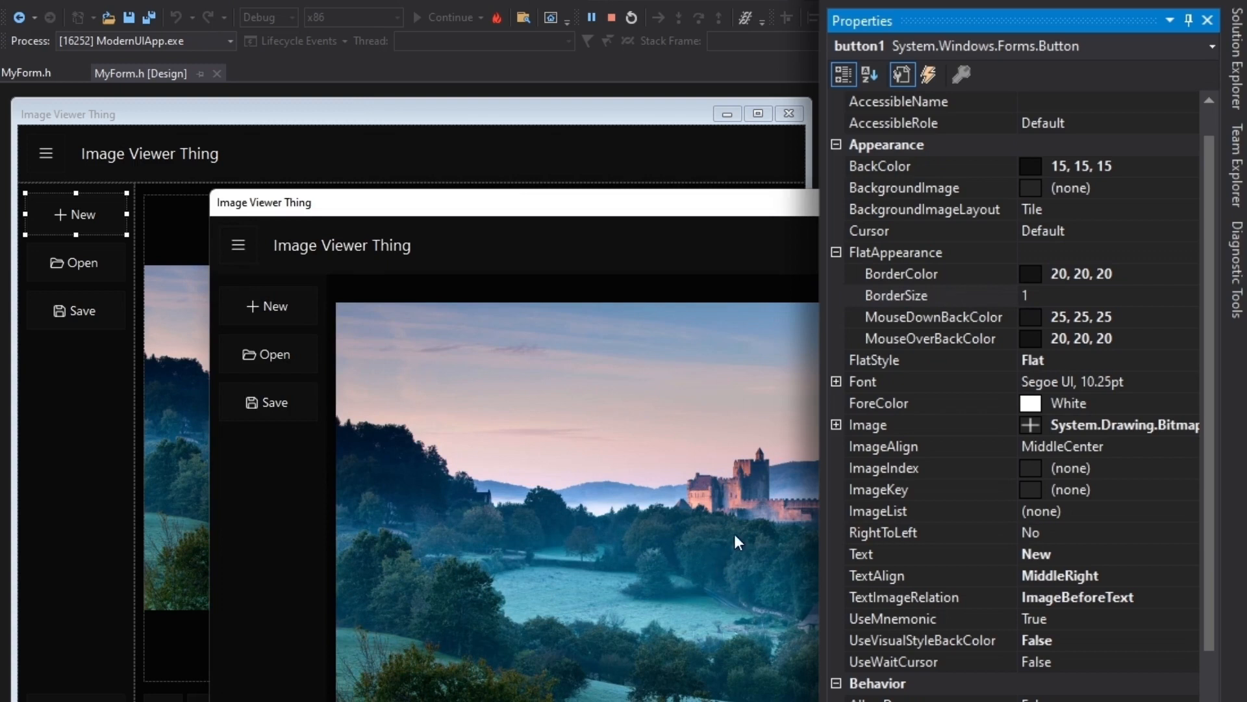
mouse_move(646, 559)
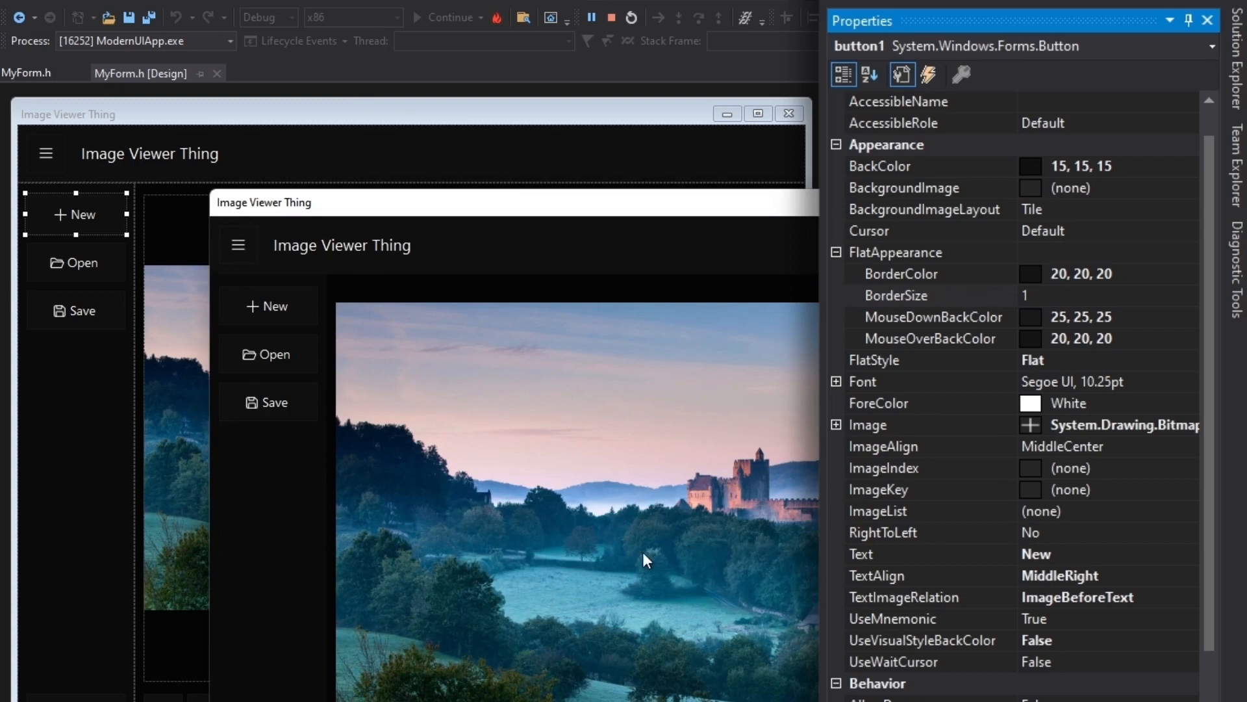
mouse_move(268, 305)
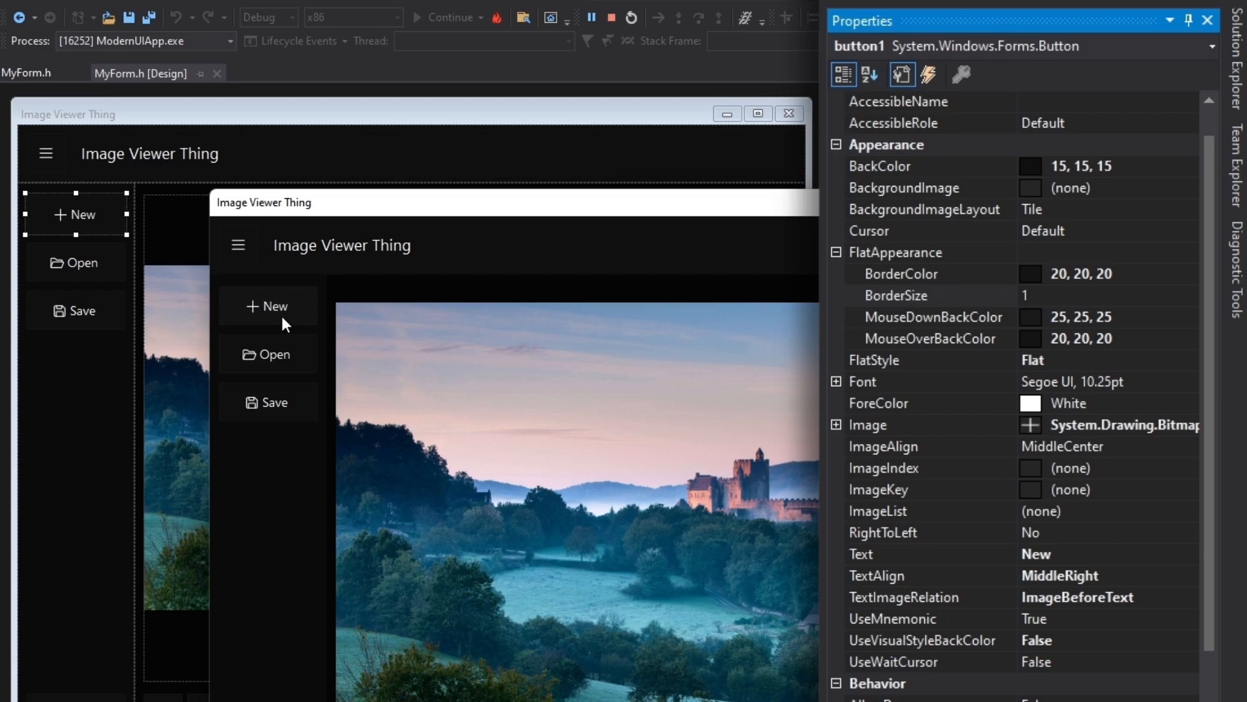
mouse_move(389, 320)
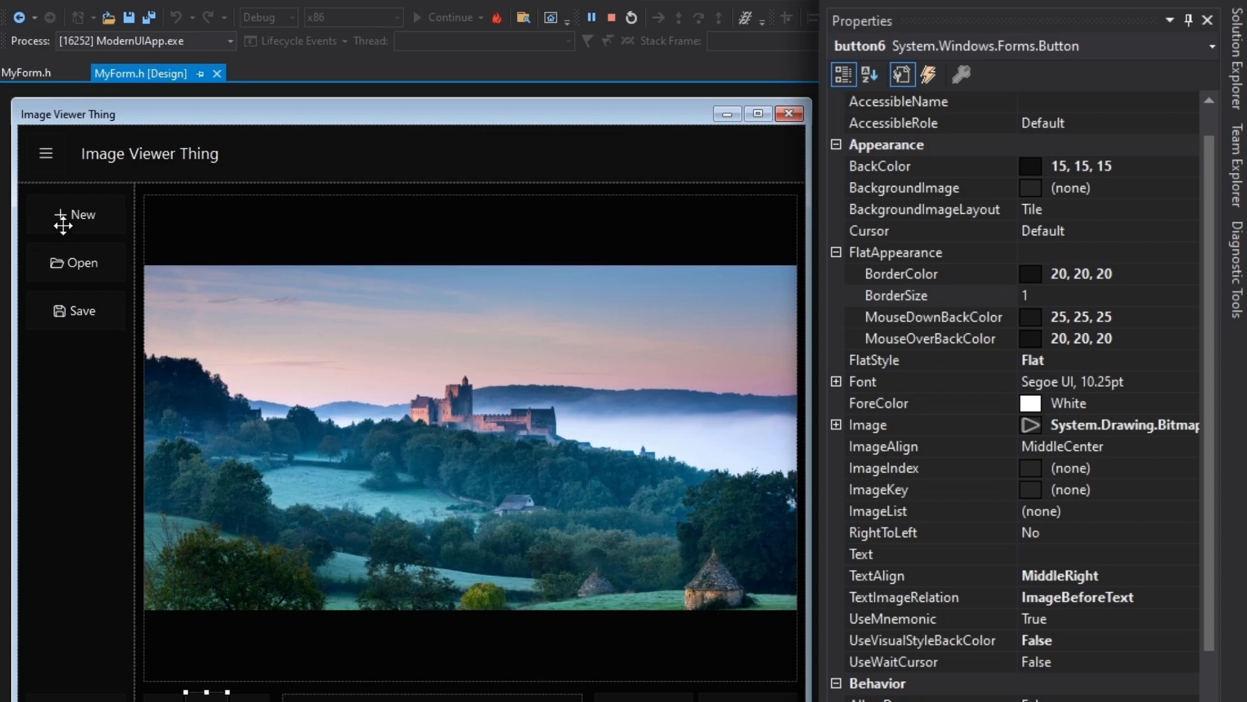
Step: Review the New button's Image, TextAlign and TextImageRelation, then view the button5_Click pnlMenu toggle code
click(75, 214)
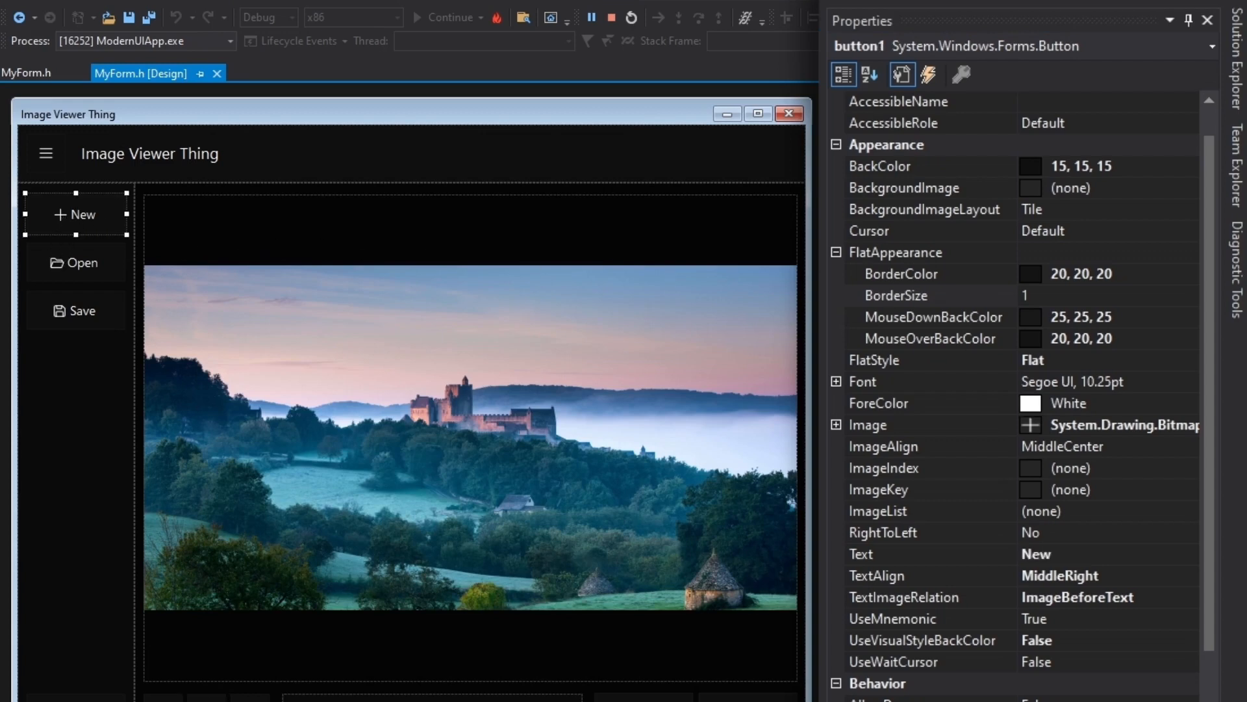
click(923, 423)
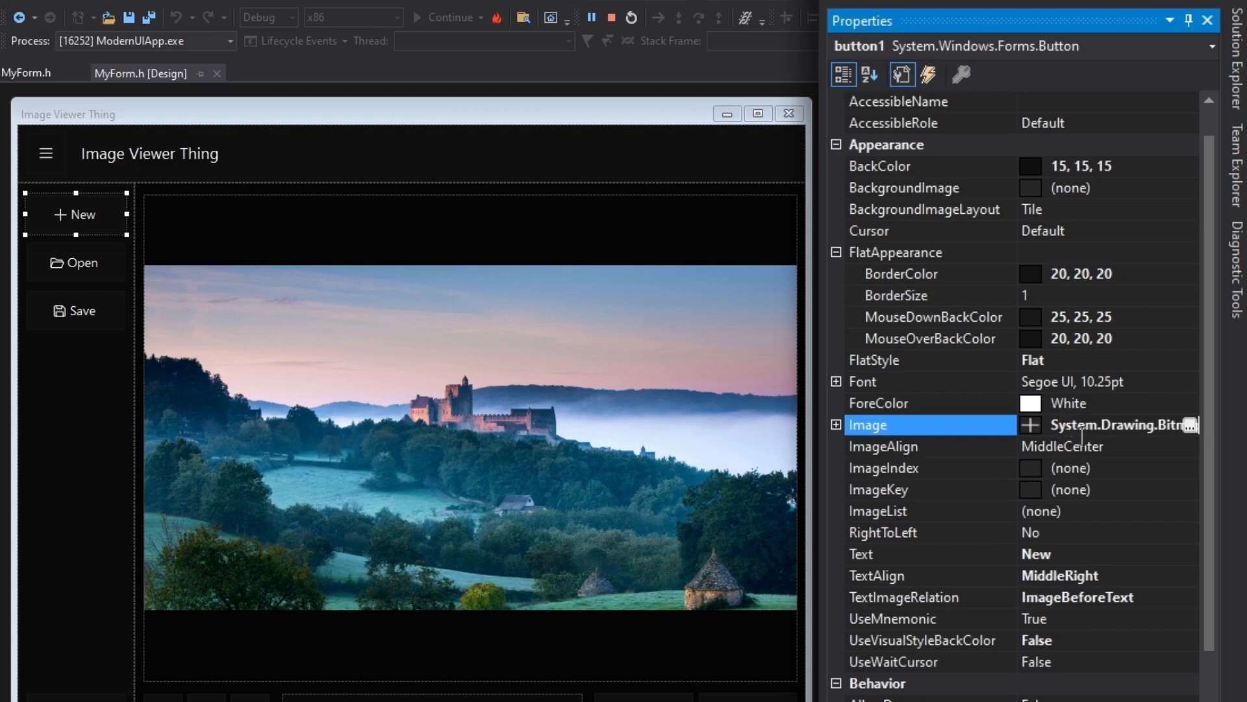
click(915, 445)
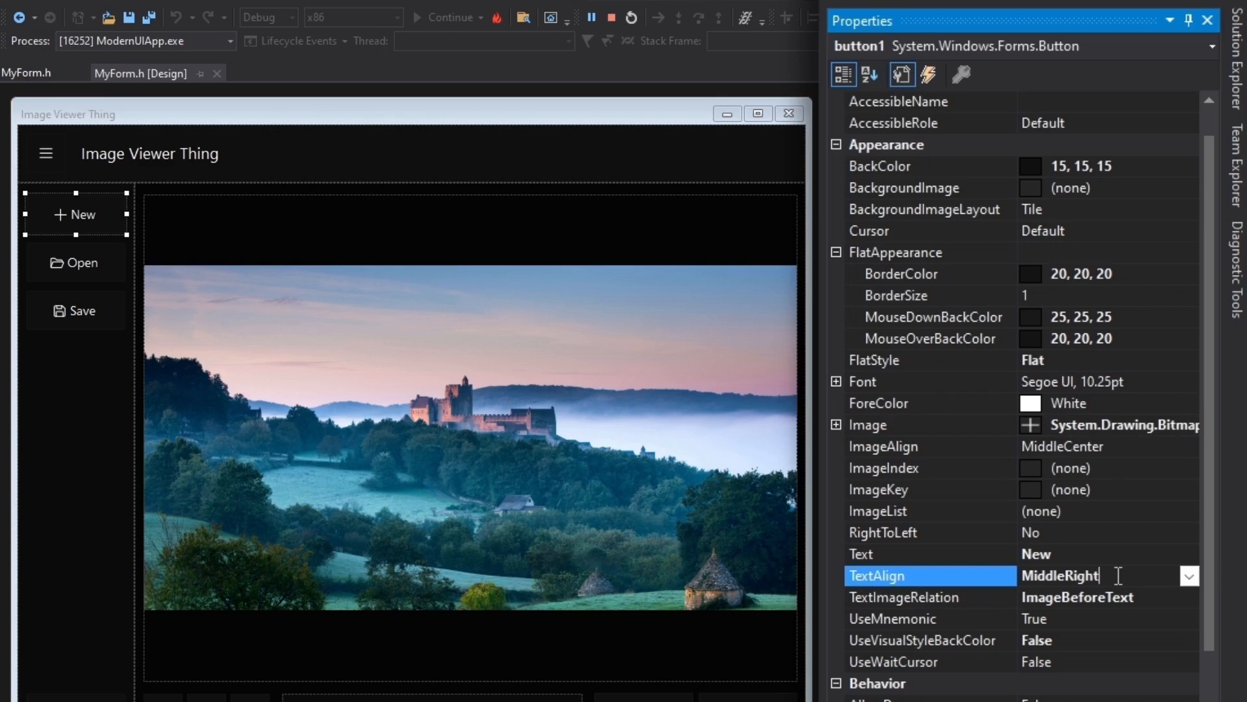
click(904, 597)
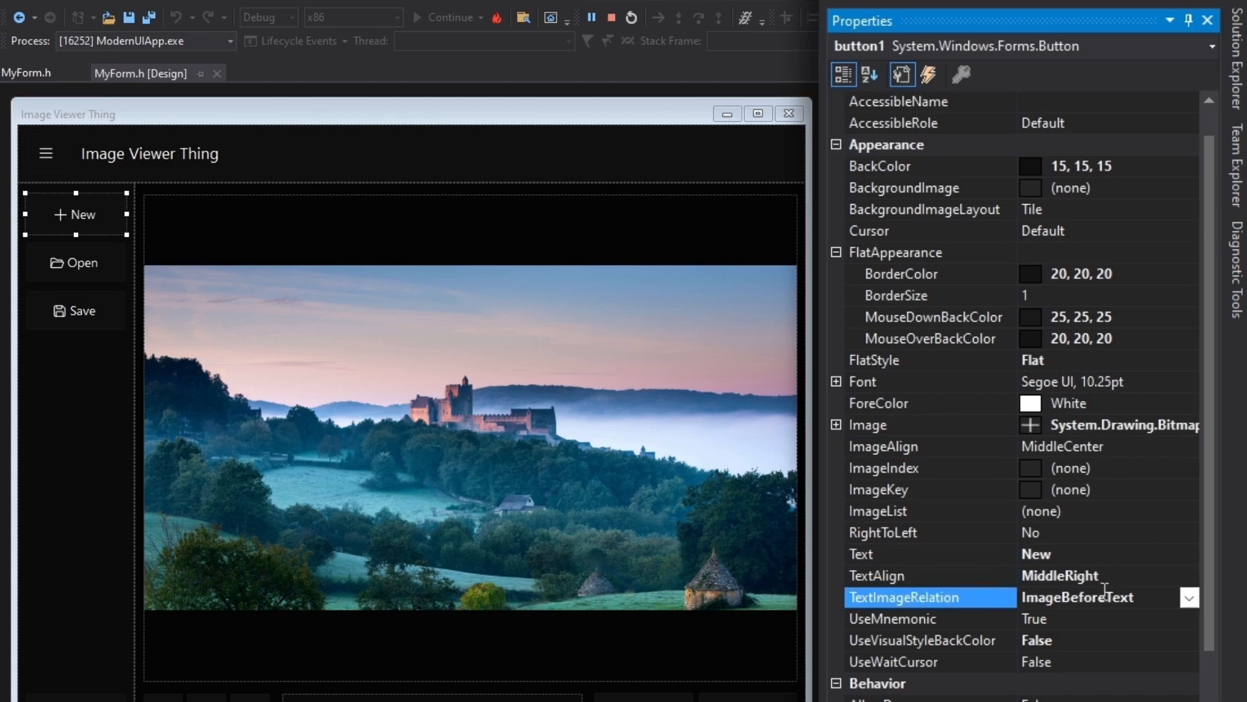
mouse_move(1106, 592)
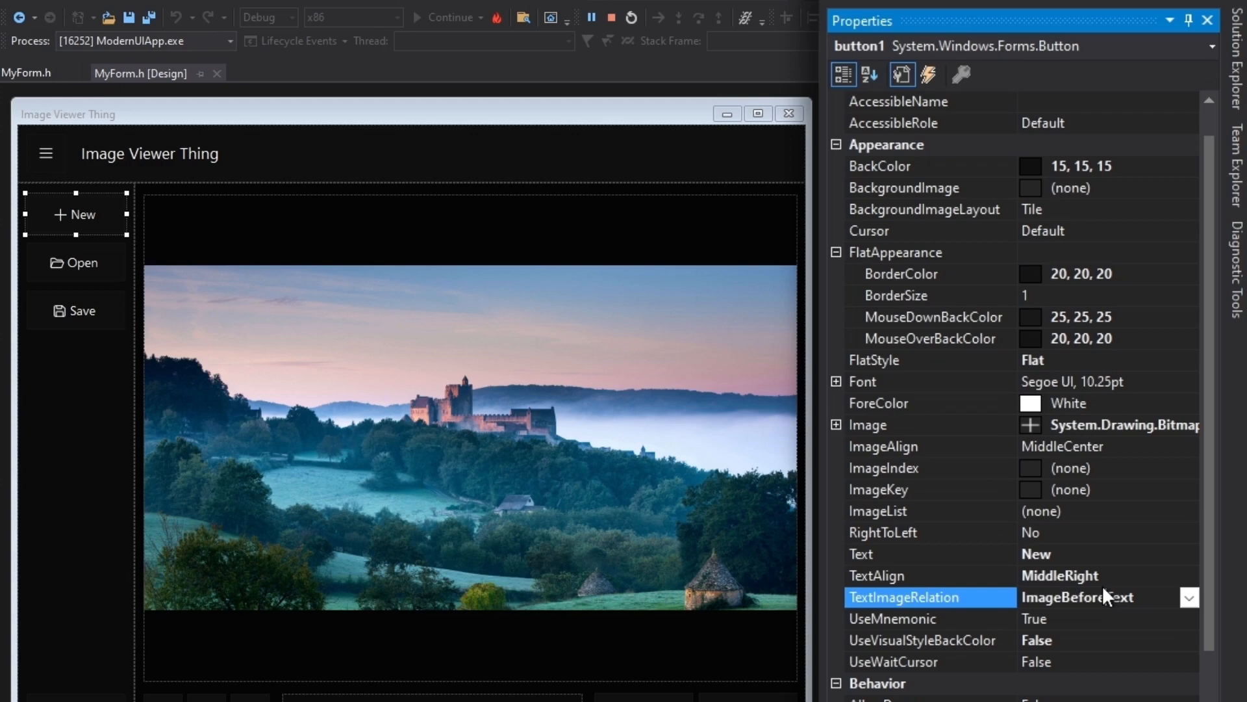
click(42, 152)
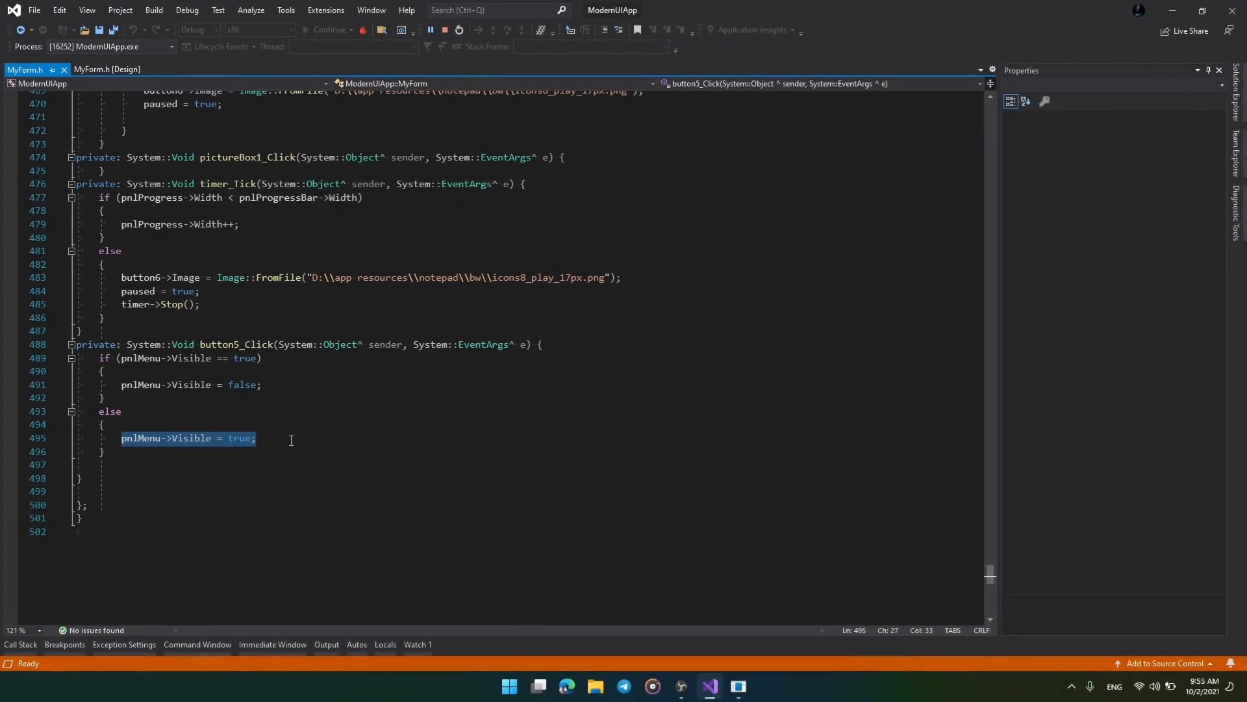
Step: Switch views to show the button6_Click handler resetting pnlProgress and toggling the timer
click(106, 69)
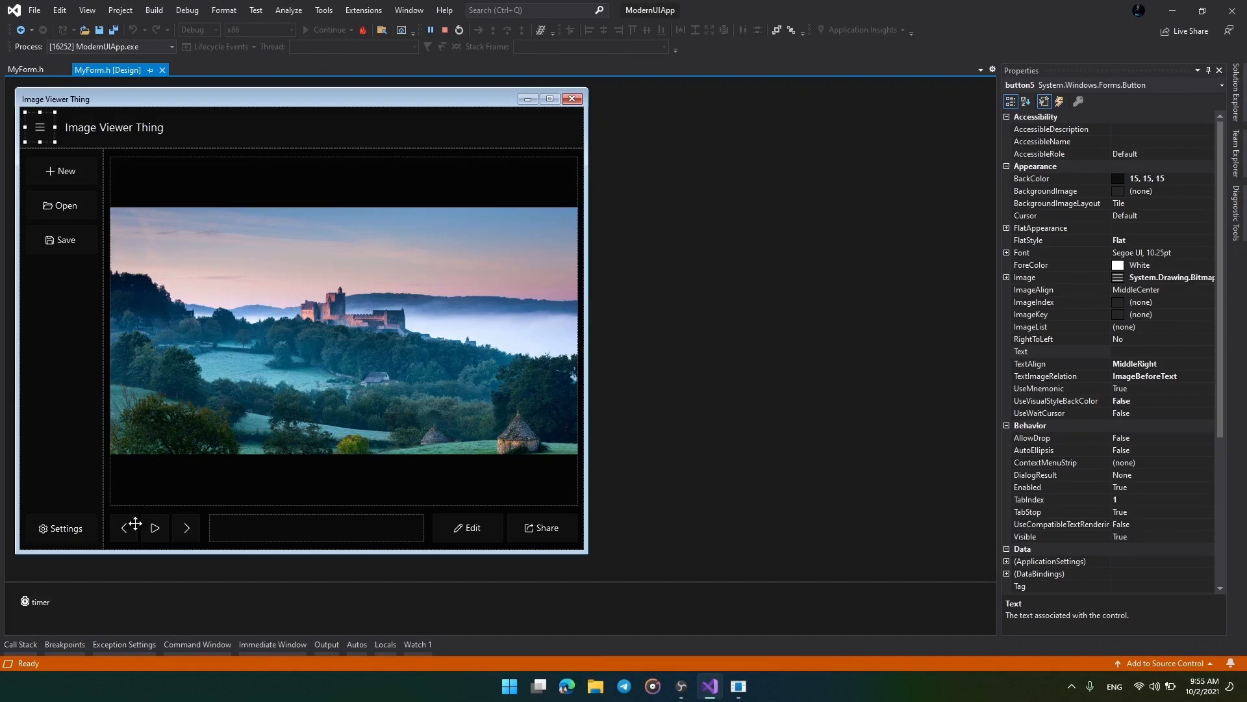
click(24, 61)
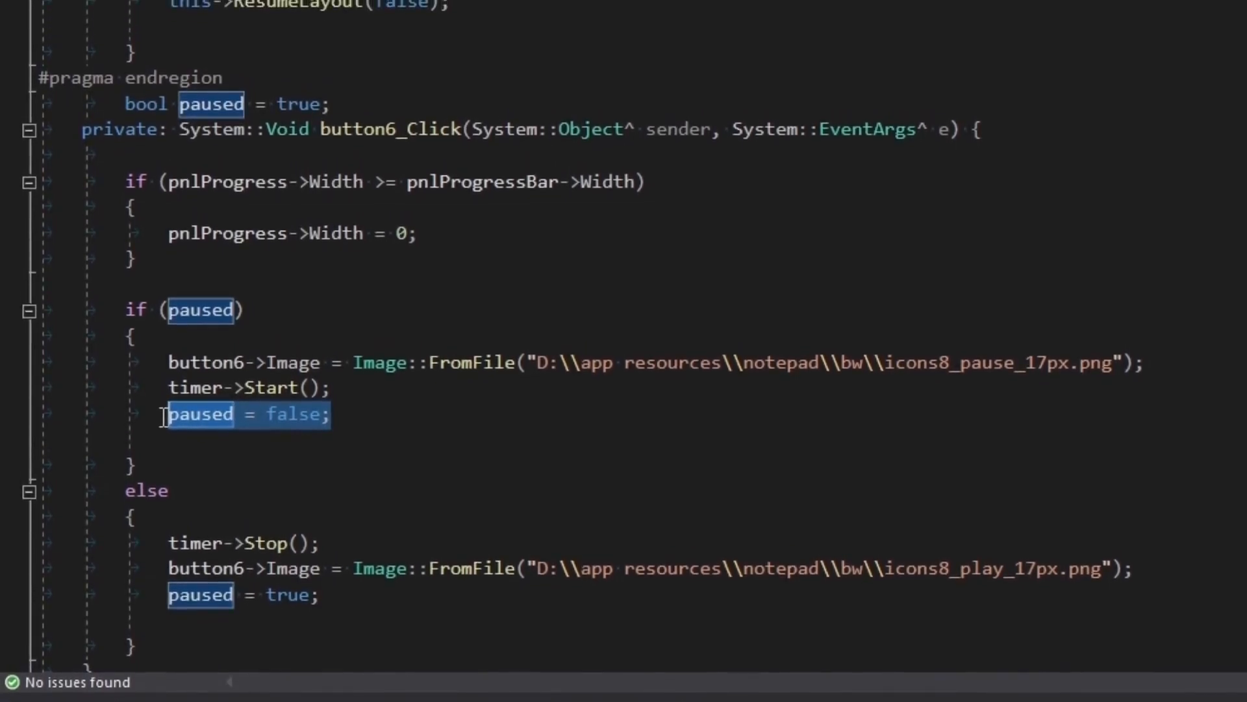
Step: Scroll through the button6_Click paused-flag and timer play/pause logic
scroll(down, 3)
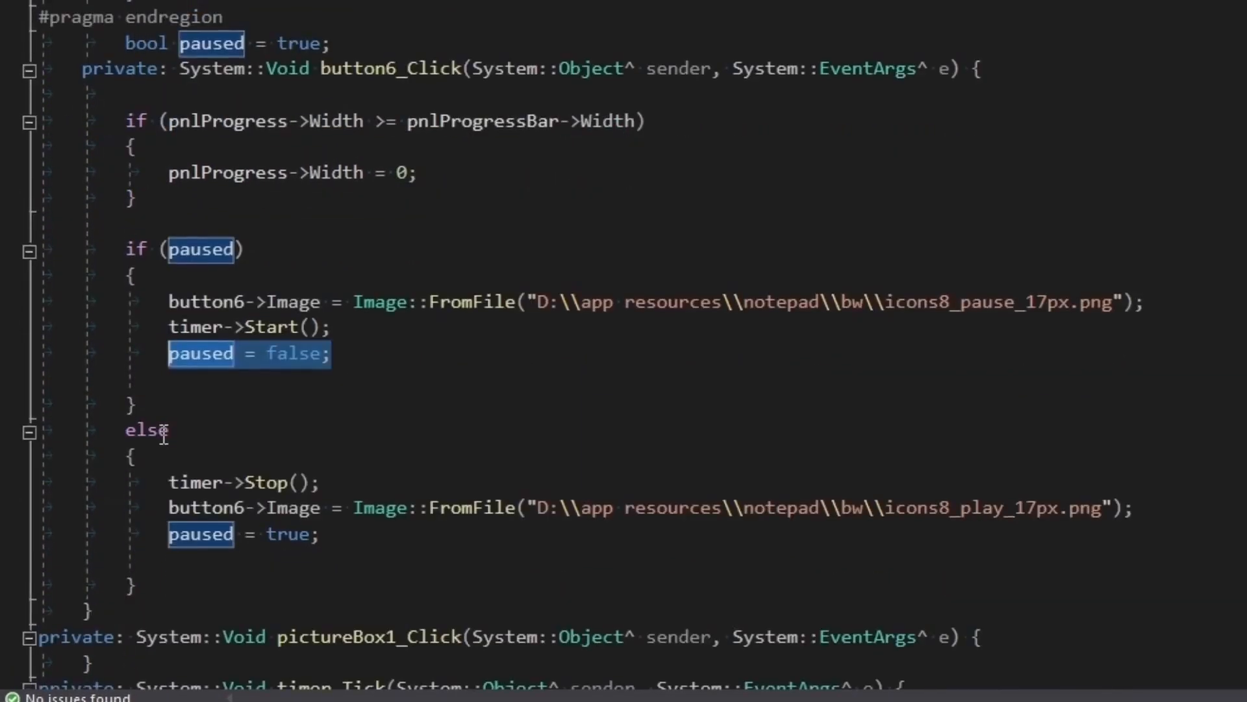
scroll(down, 3)
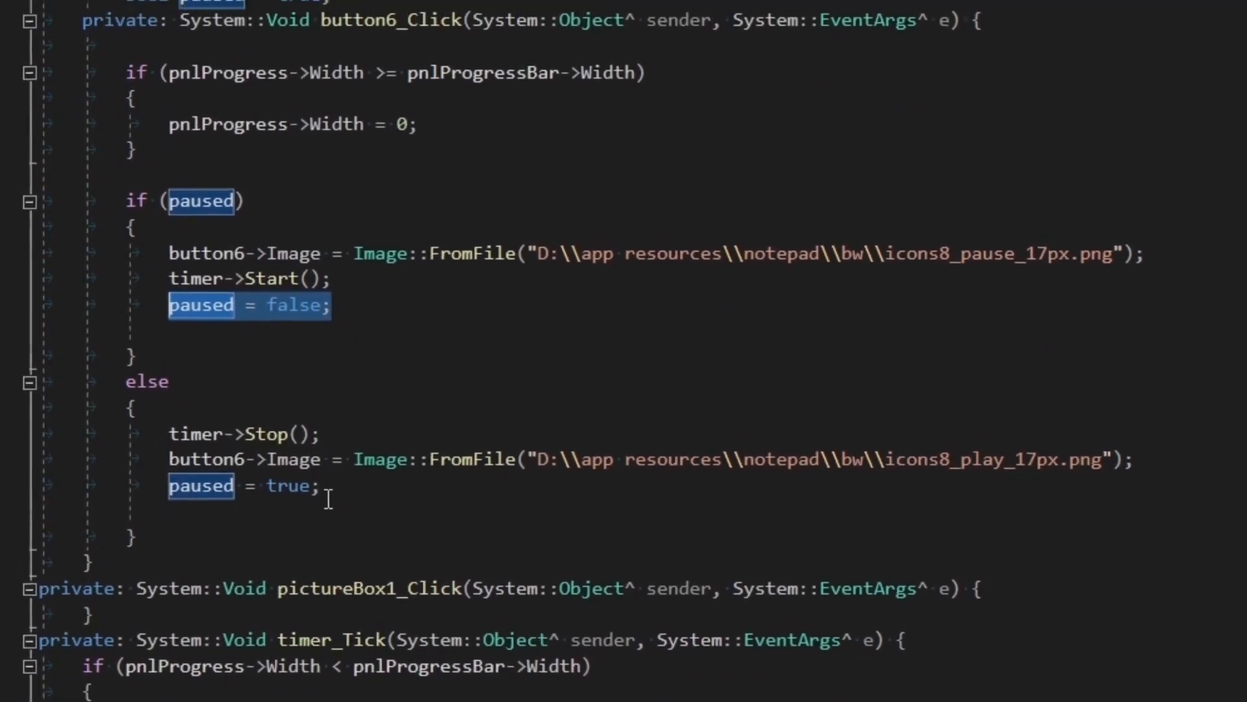
scroll(up, 3)
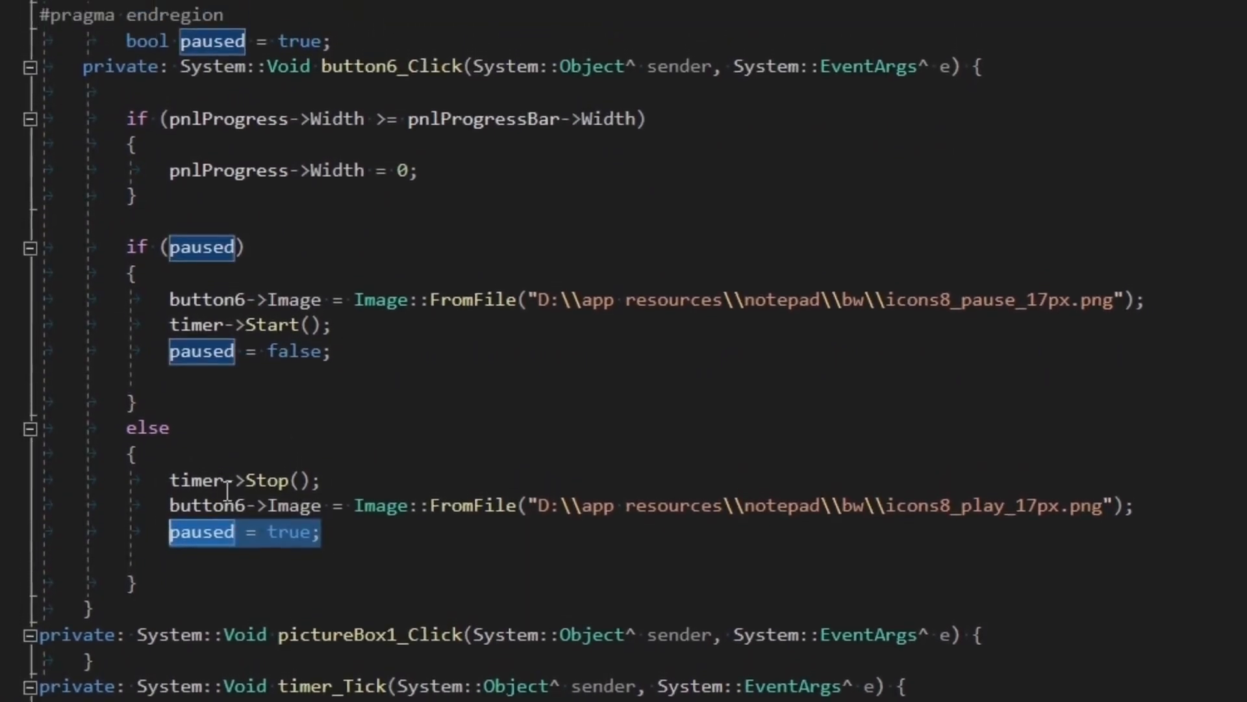
scroll(up, 3)
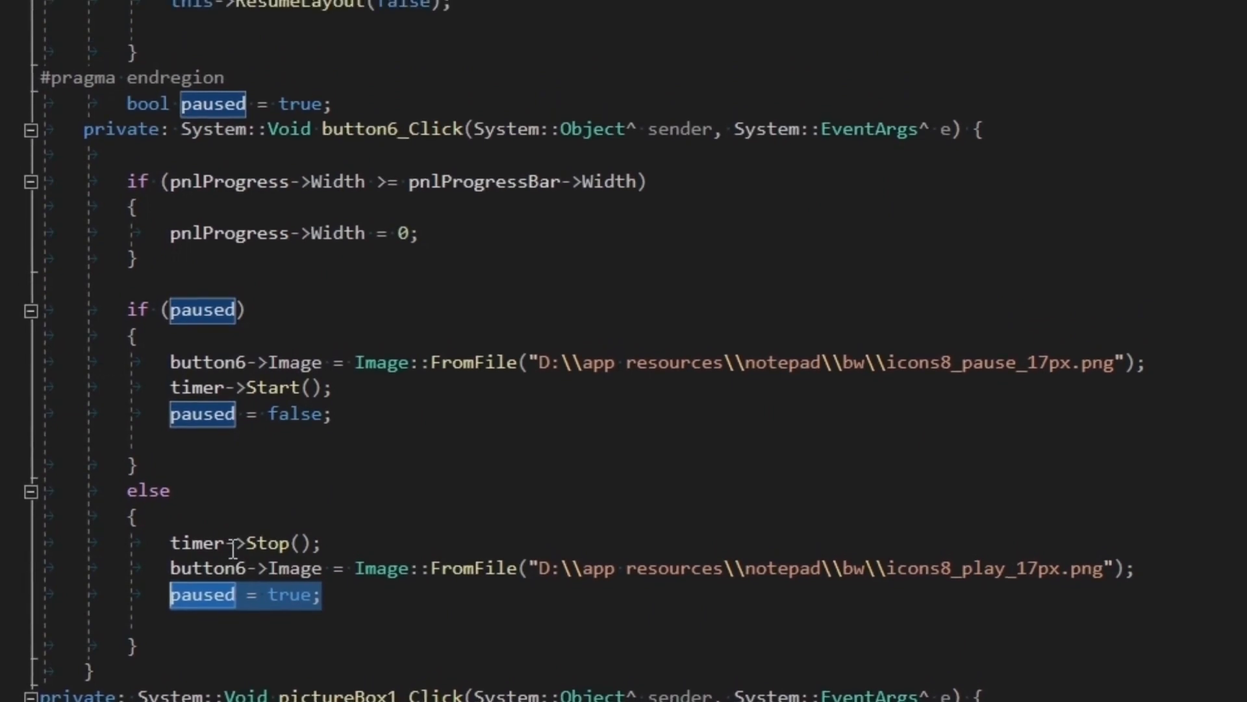
scroll(up, 3)
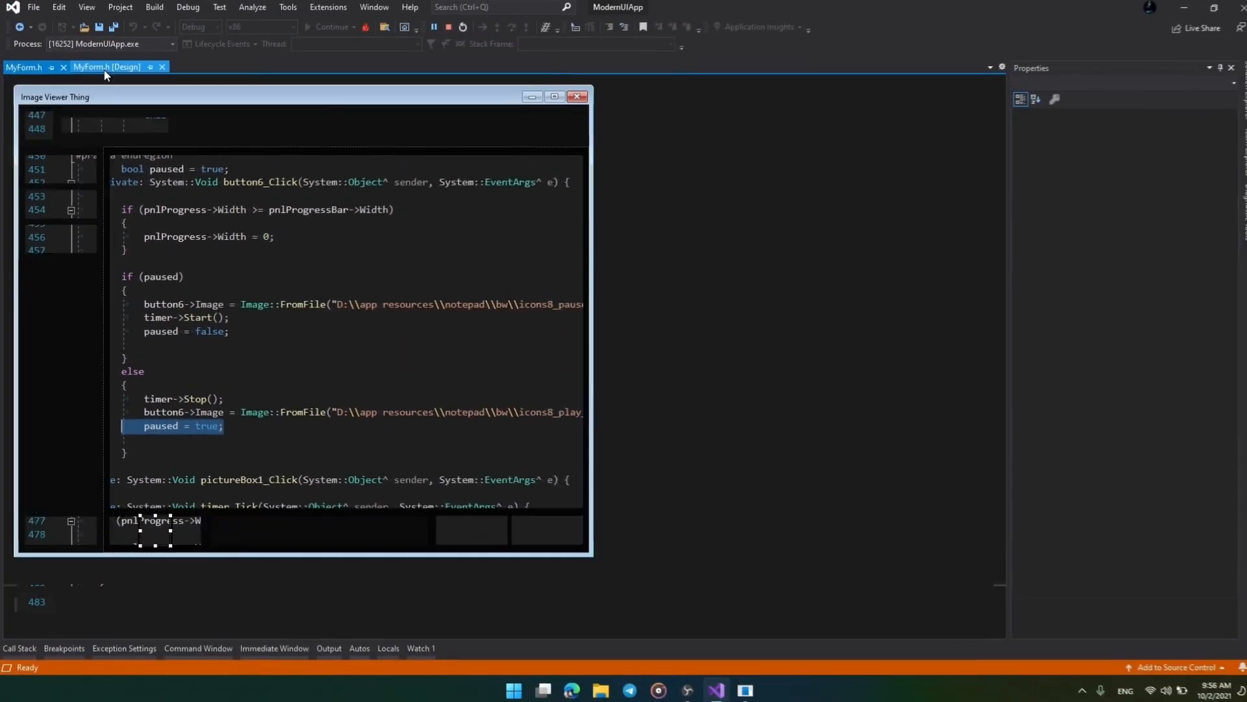
Step: Check the timer's Interval of 10 and view timer_Tick widening pnlProgress until full
click(107, 69)
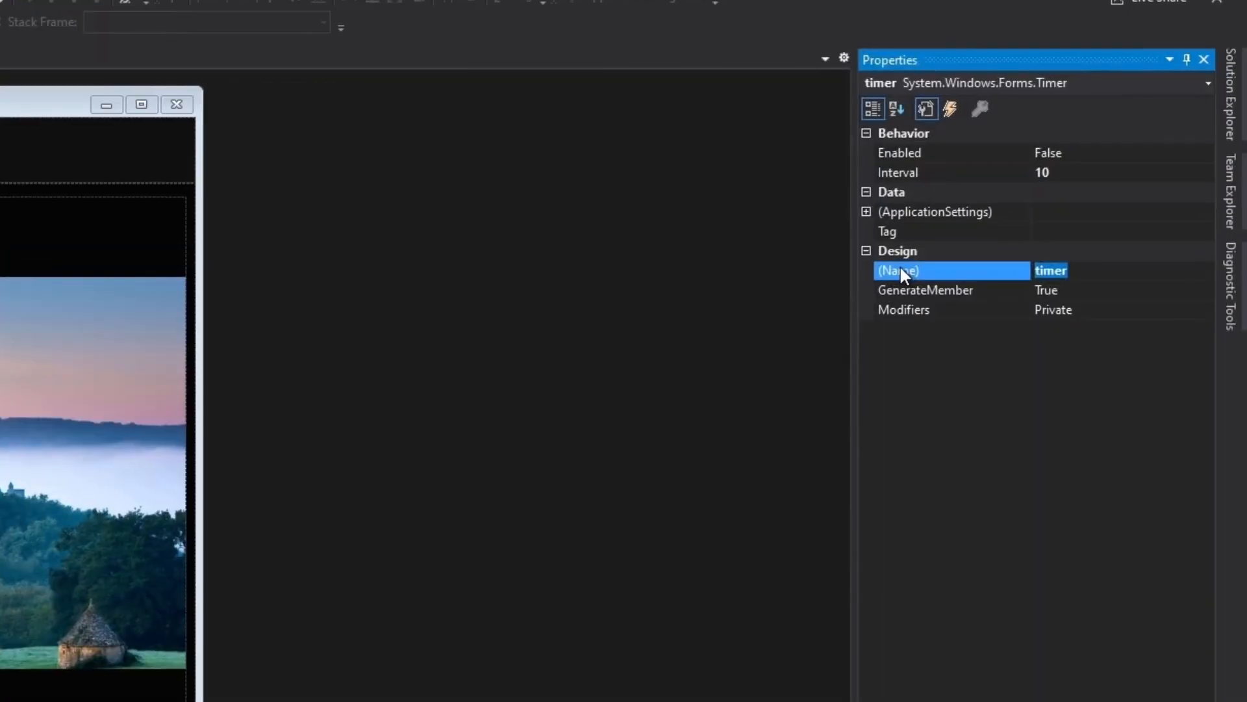
mouse_move(1130, 173)
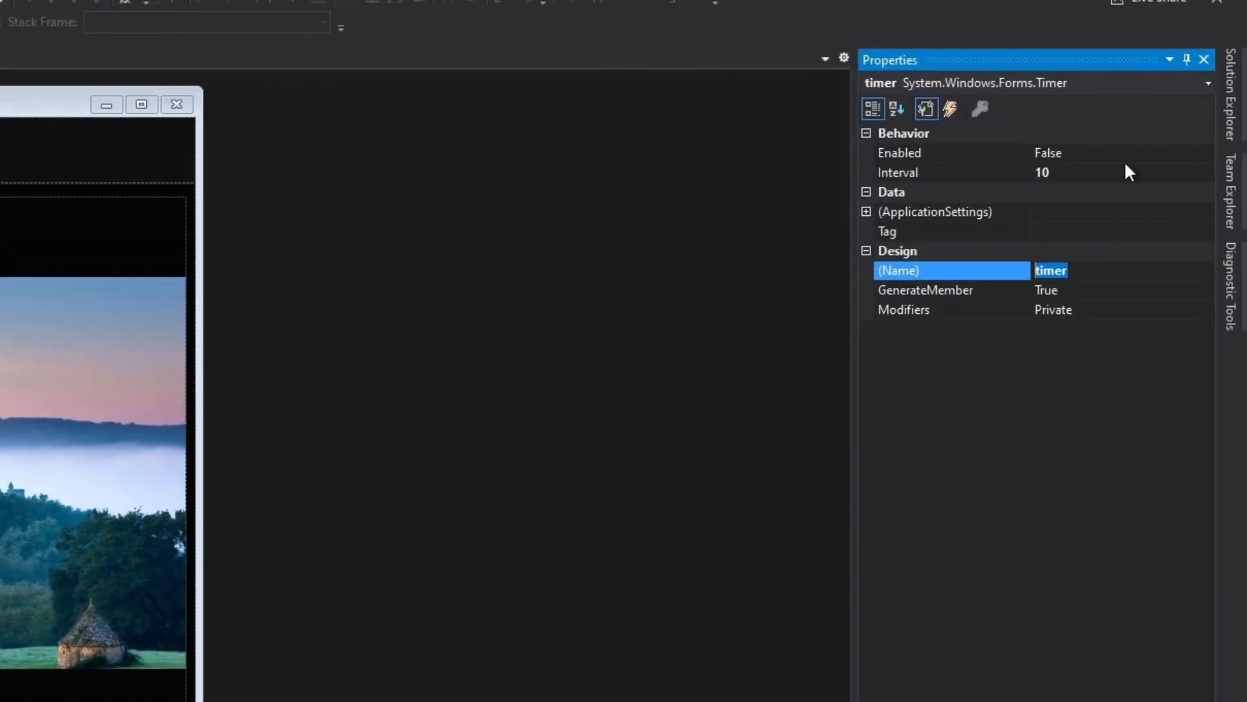
click(914, 172)
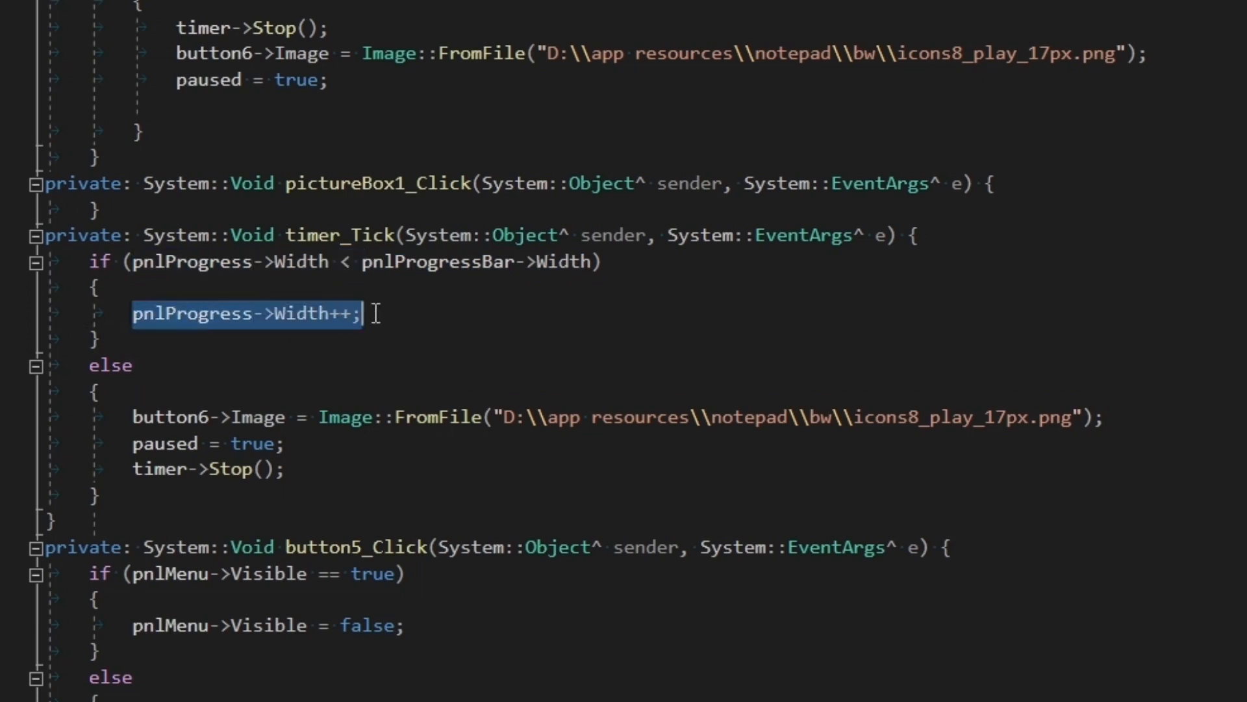
mouse_move(268, 426)
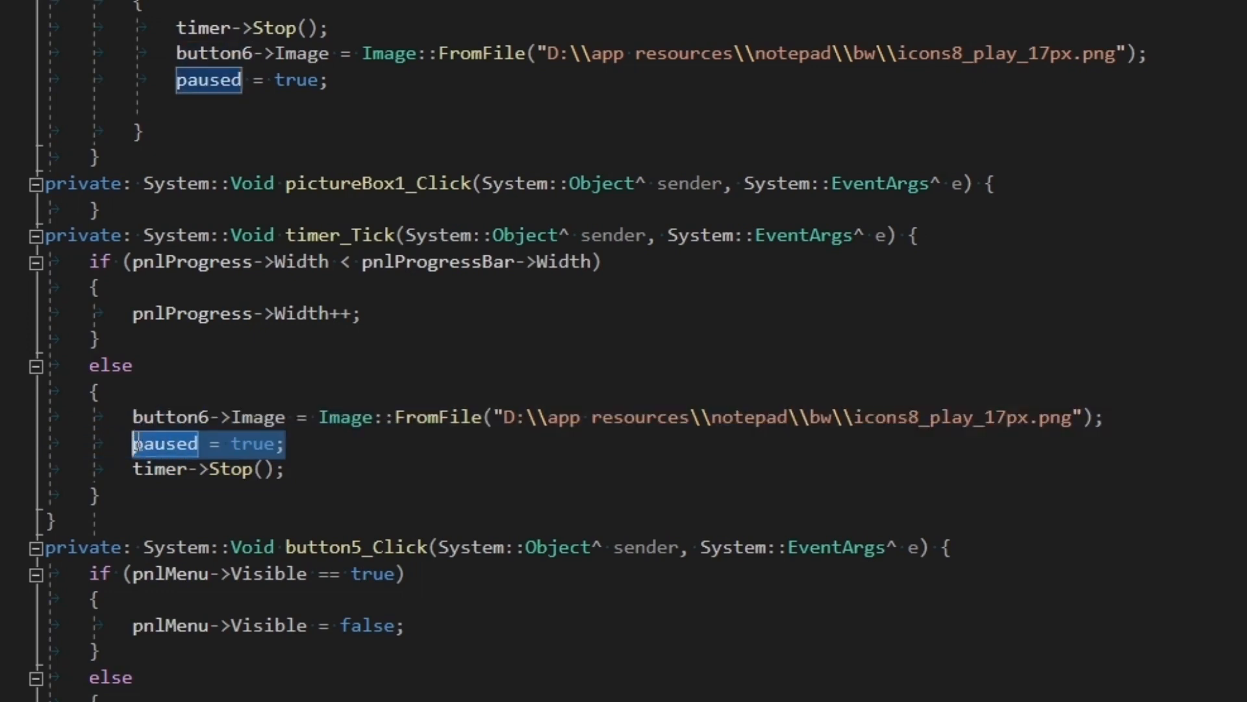
scroll(down, 3)
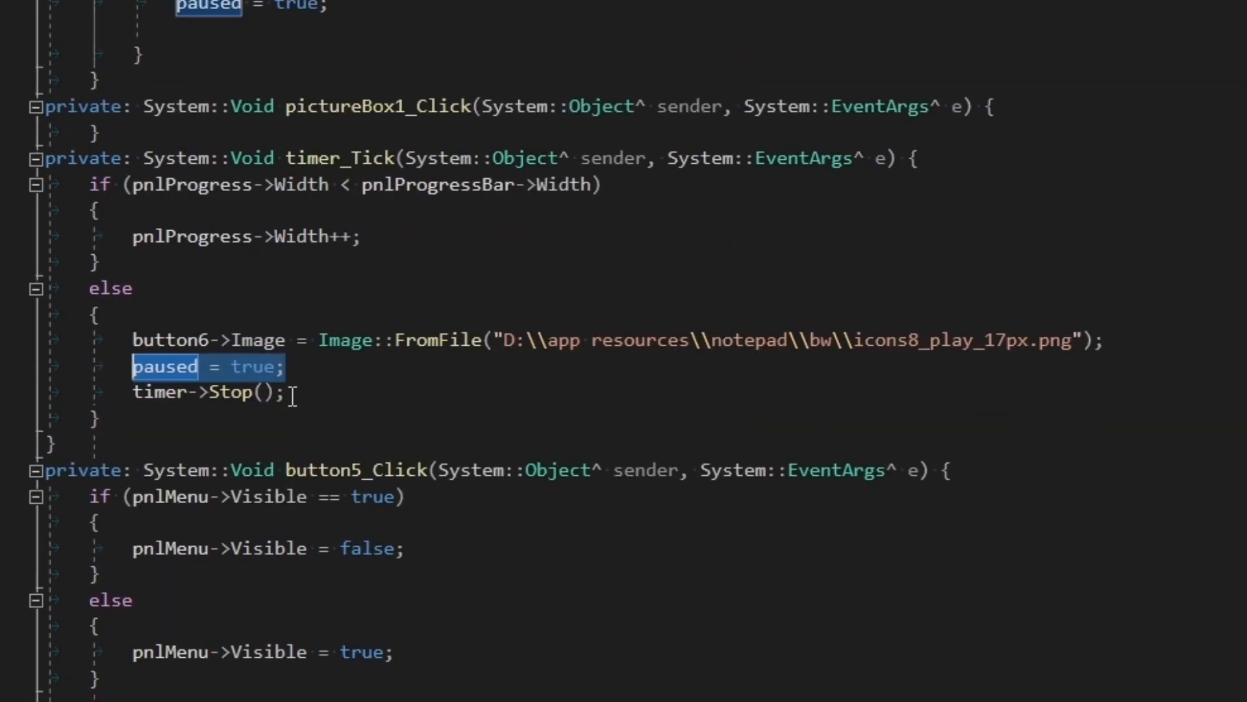
scroll(up, 3)
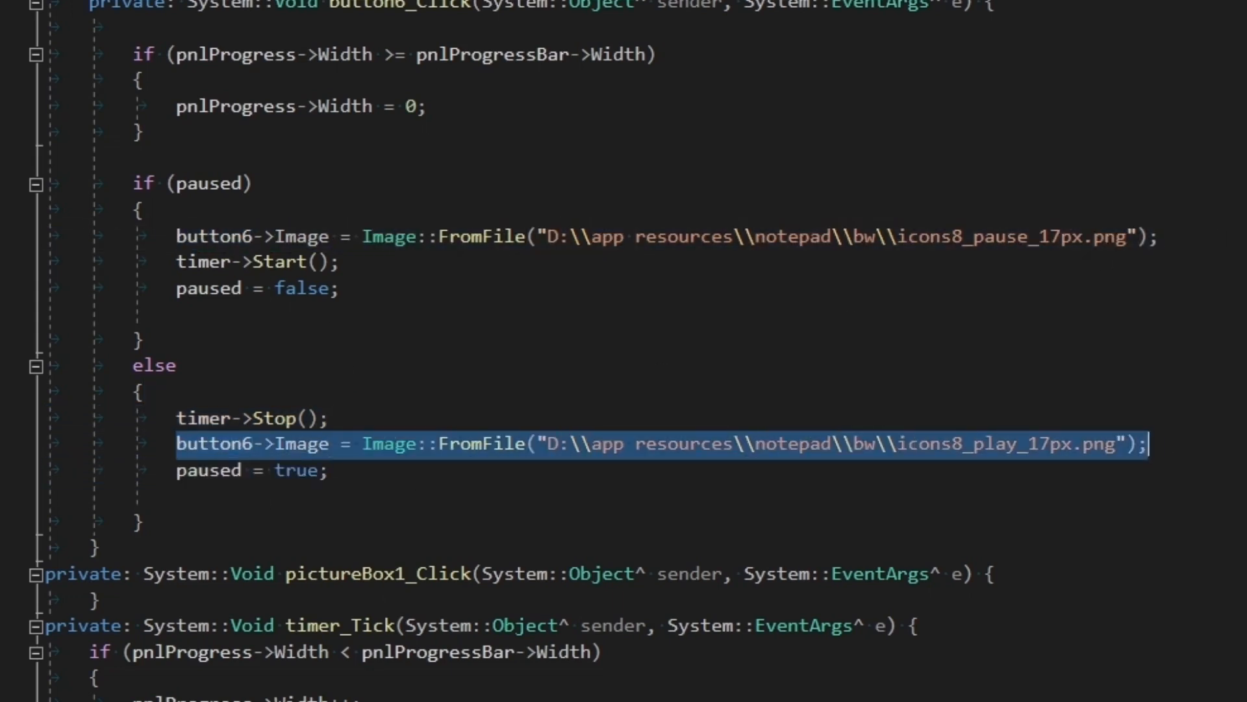
Step: Highlight the play icon file path and the pnlProgress width-reset block before running with F5
click(366, 443)
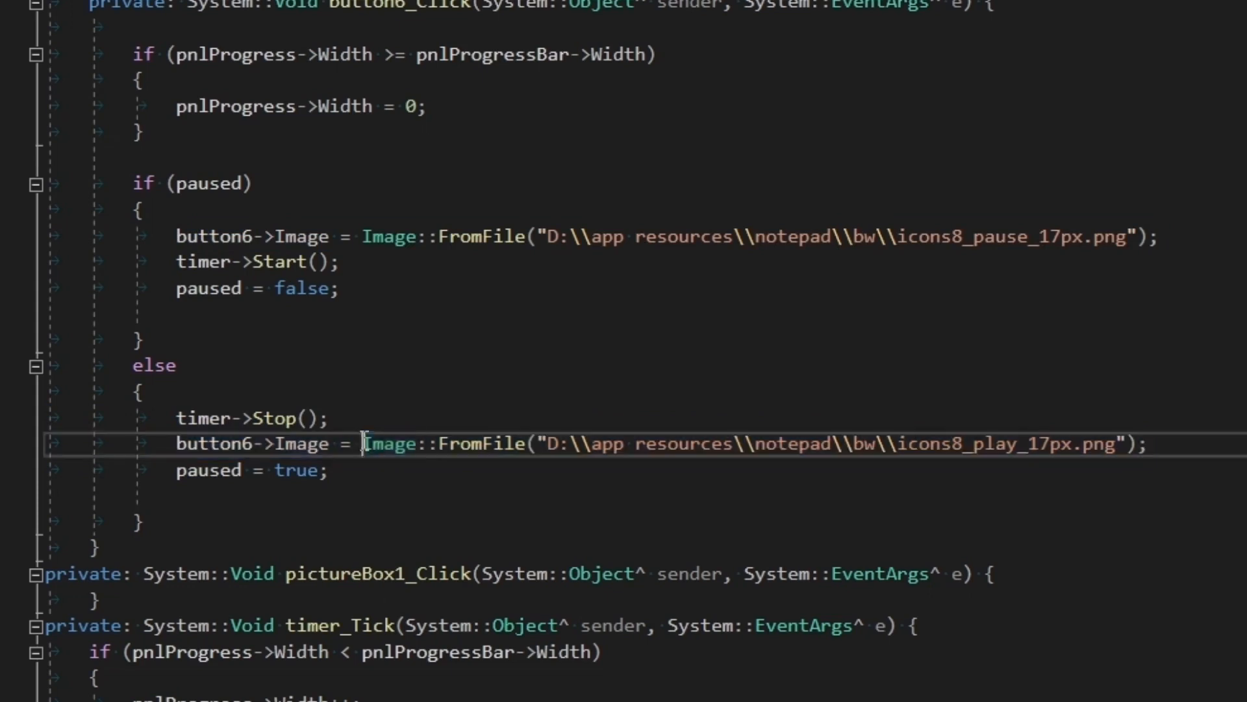
double_click(430, 444)
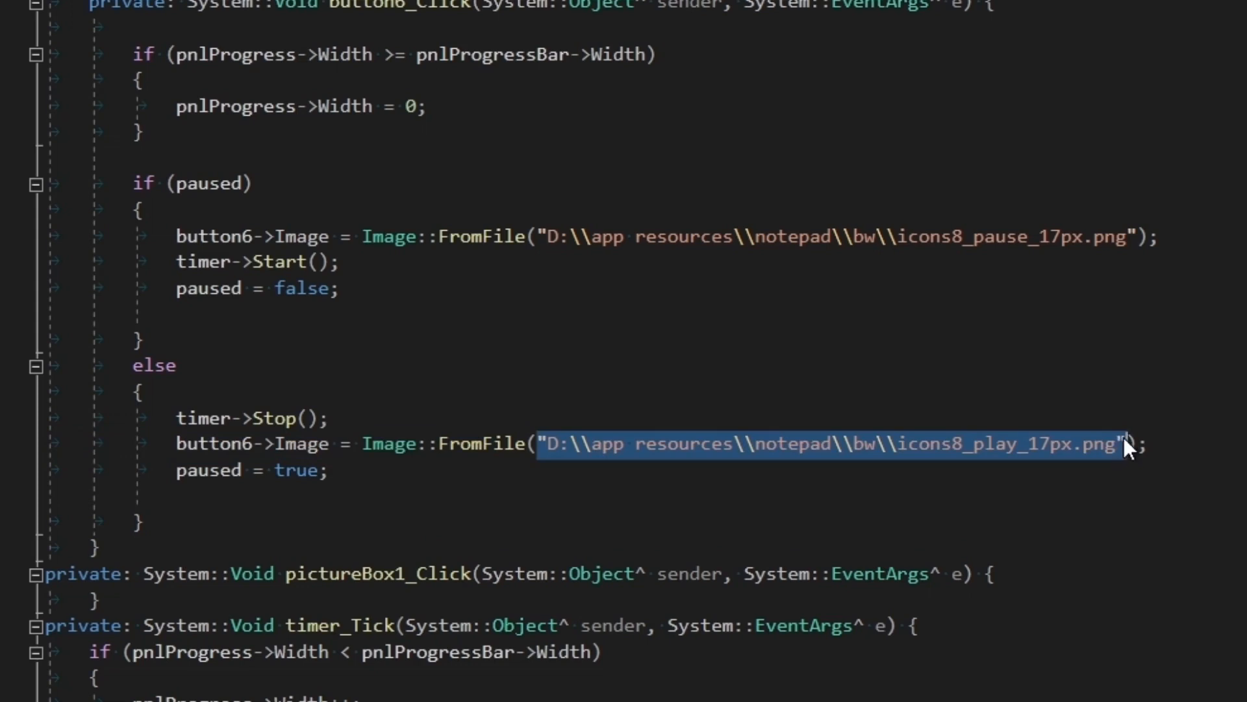
mouse_move(1080, 407)
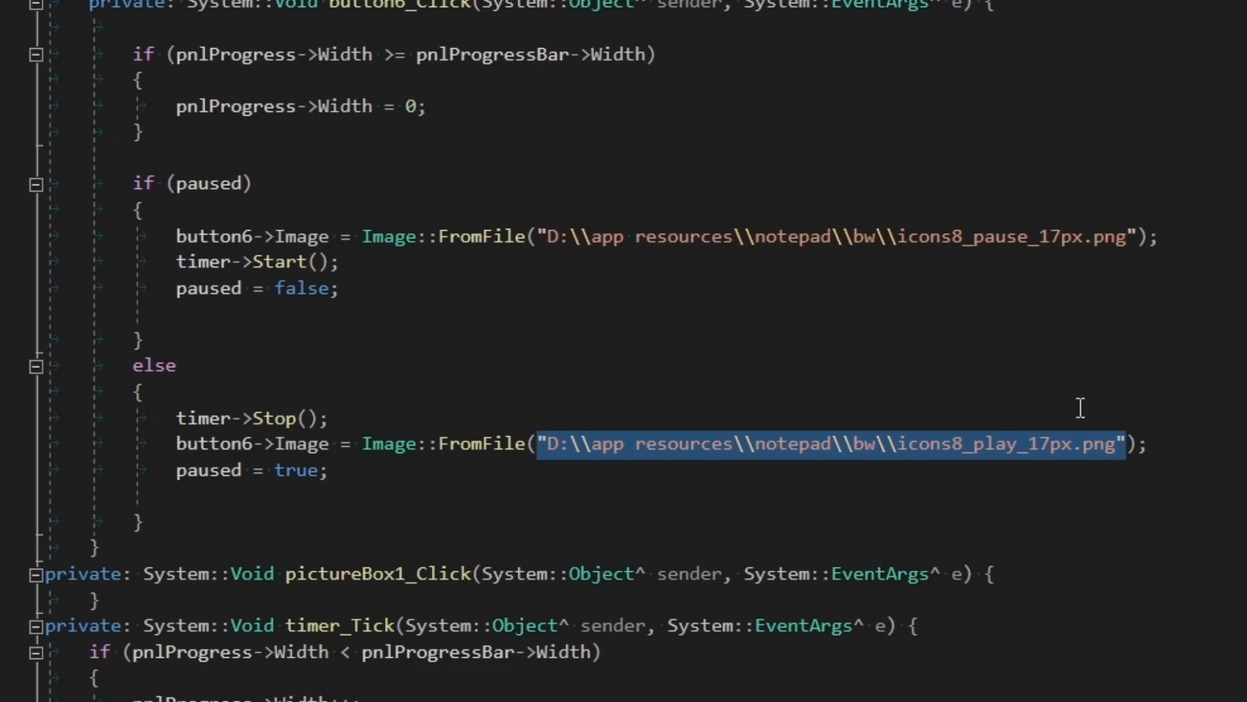
mouse_move(164, 123)
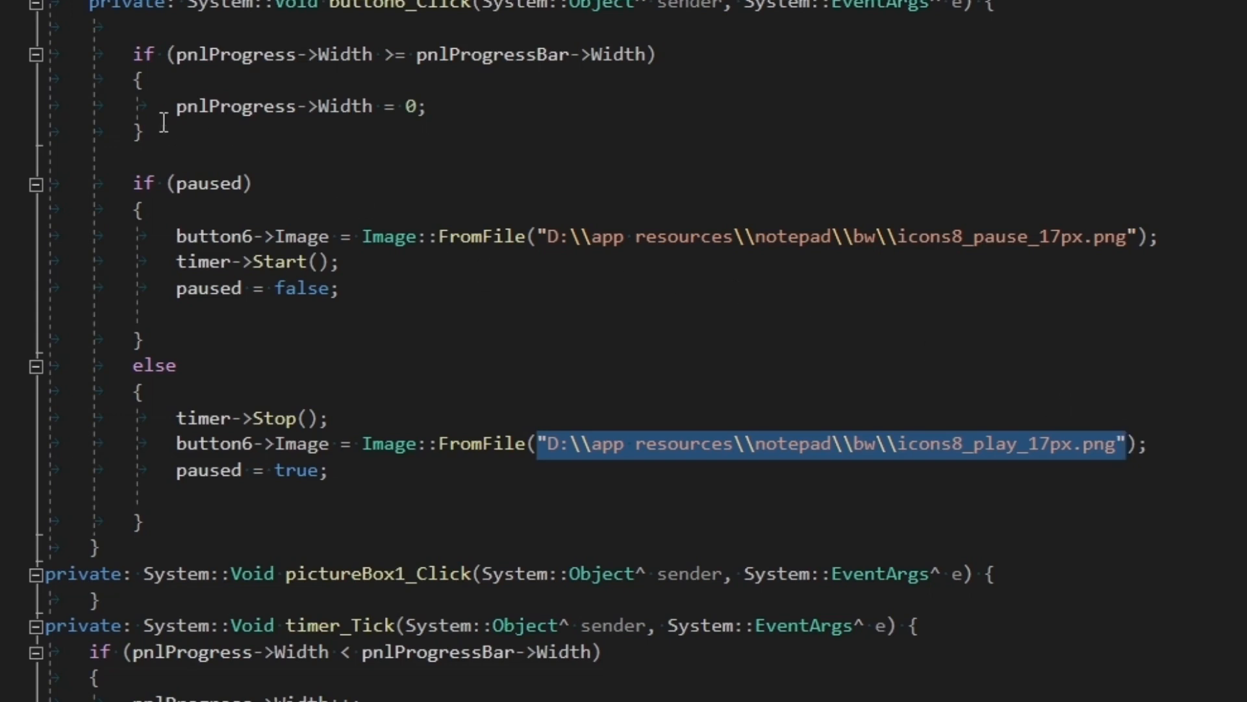
click(154, 131)
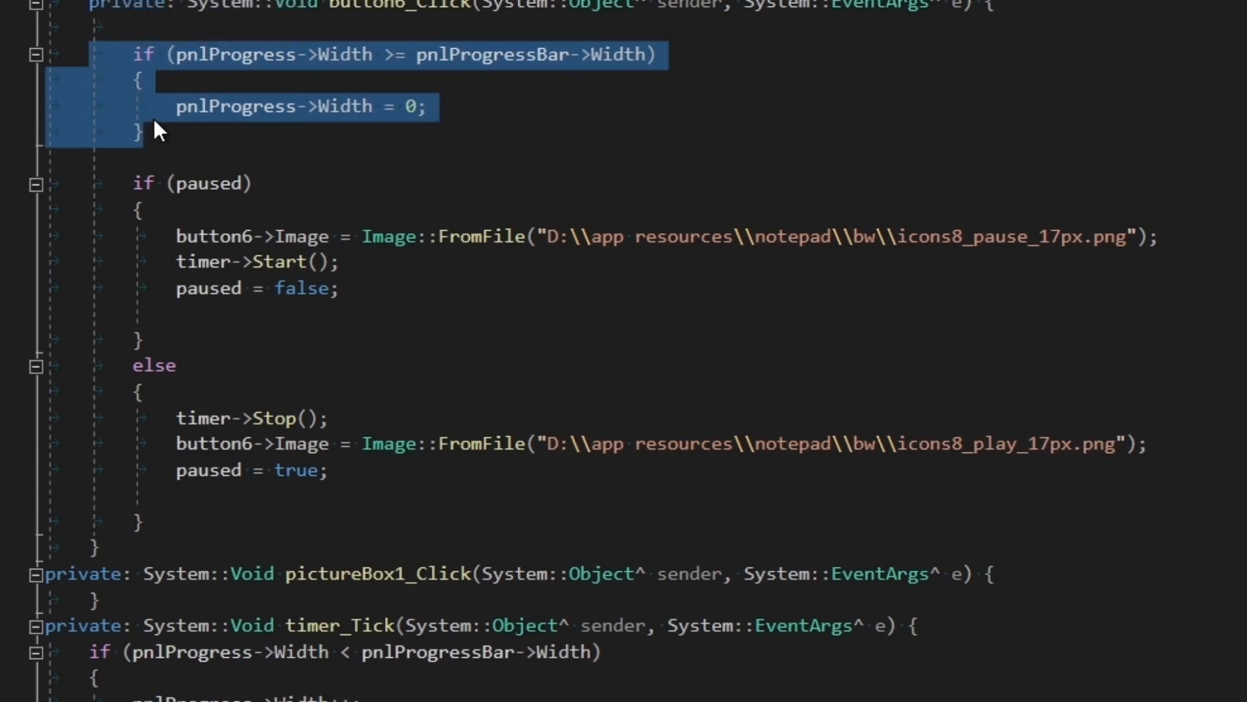
mouse_move(161, 113)
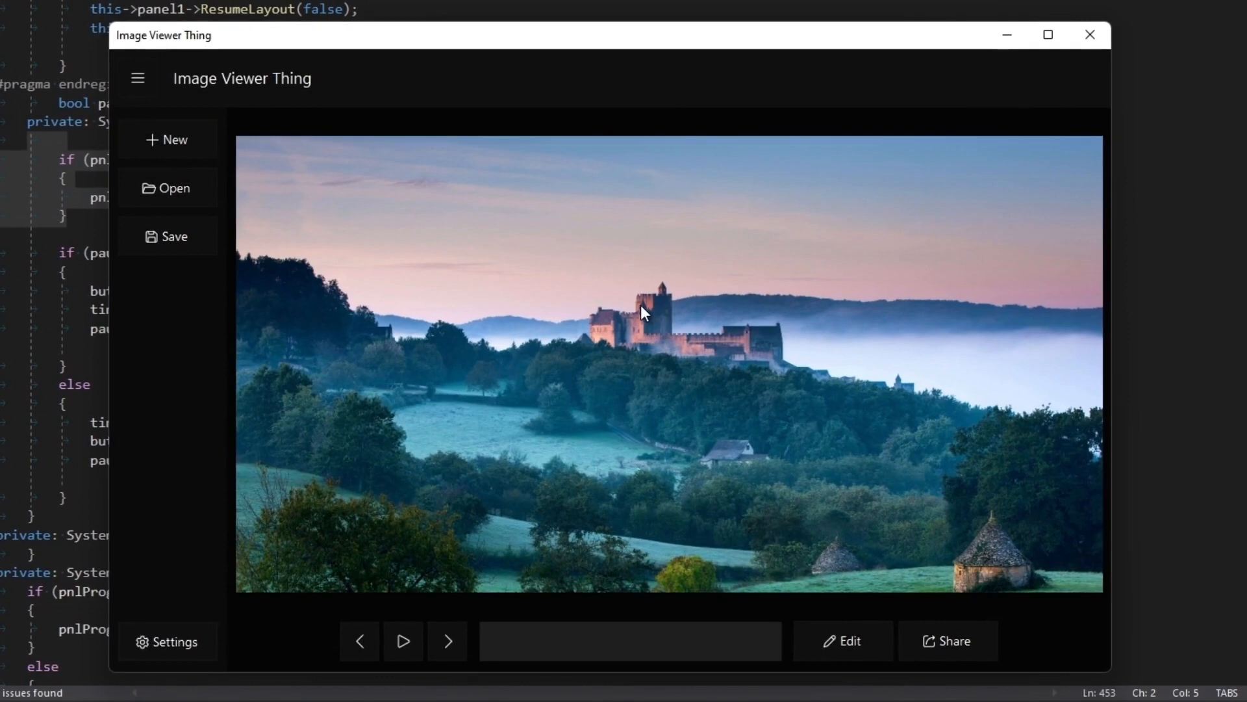
click(136, 78)
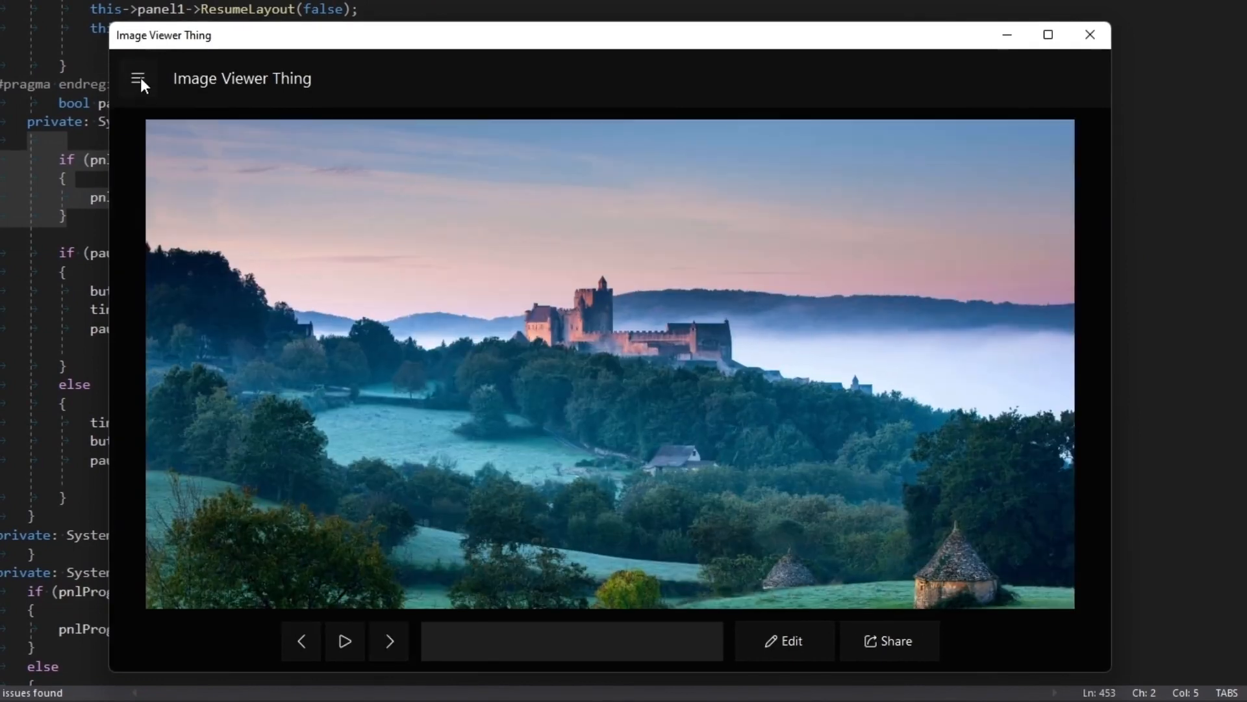
click(136, 78)
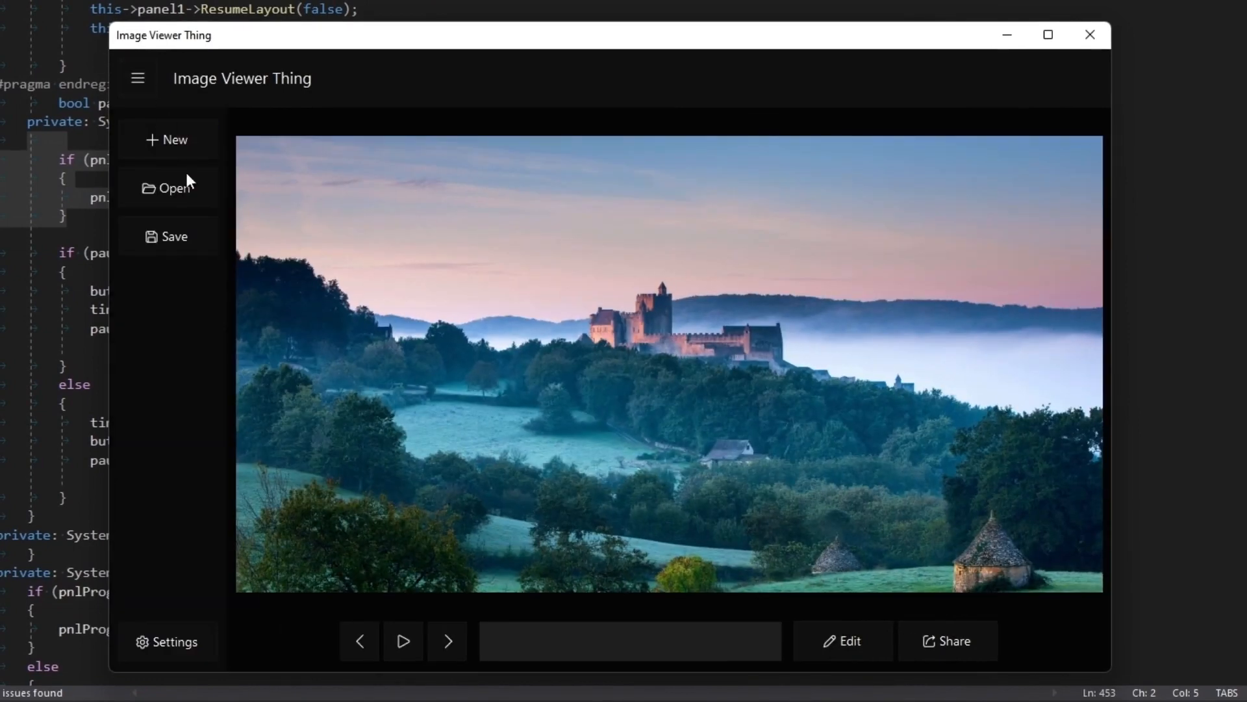
mouse_move(175, 642)
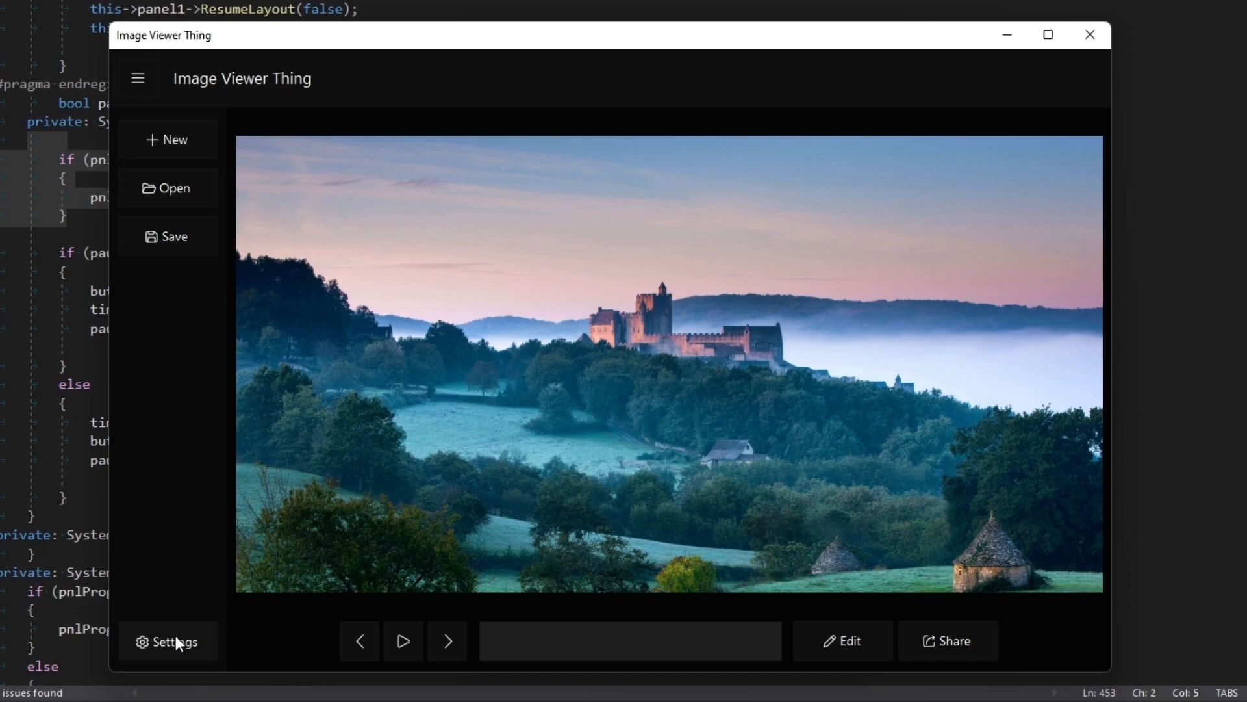
click(449, 640)
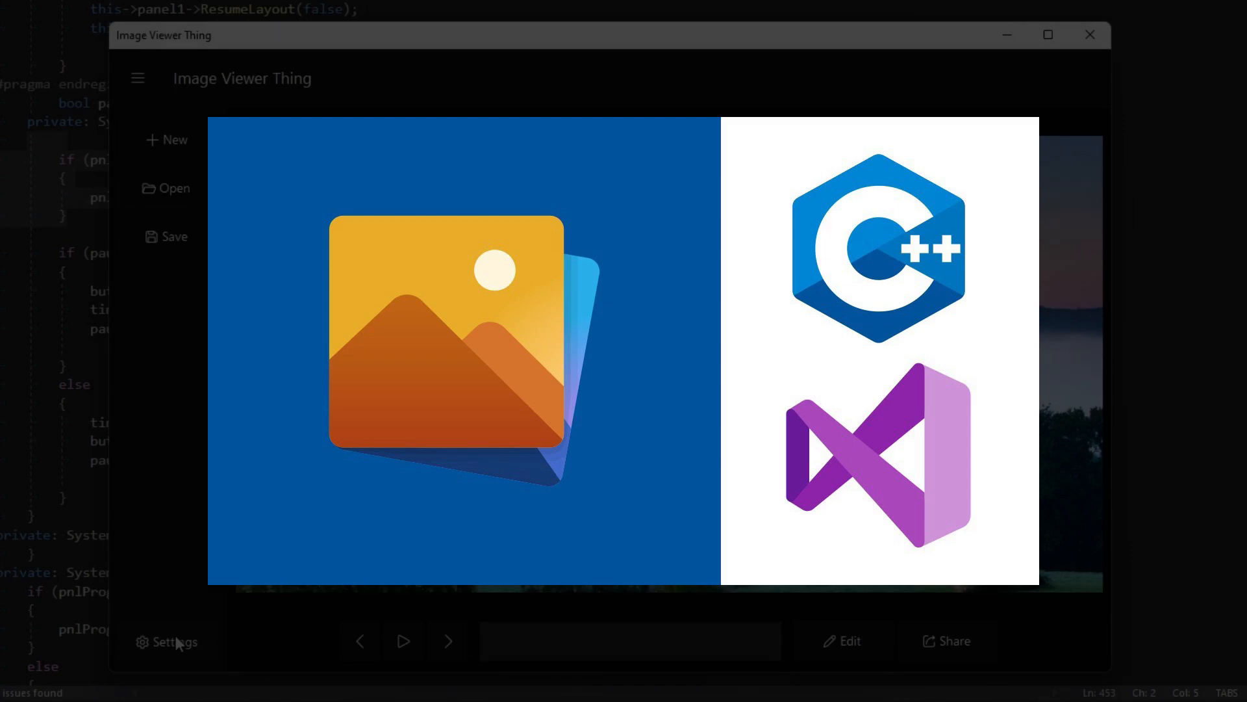
click(447, 640)
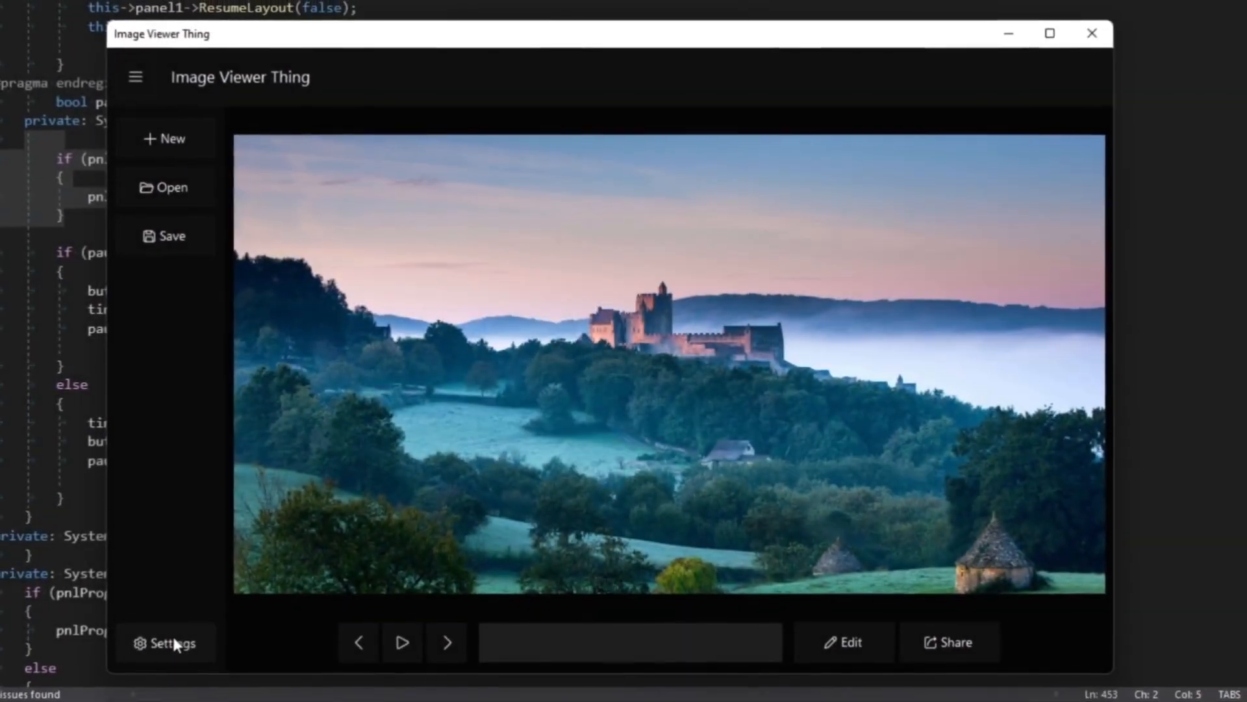